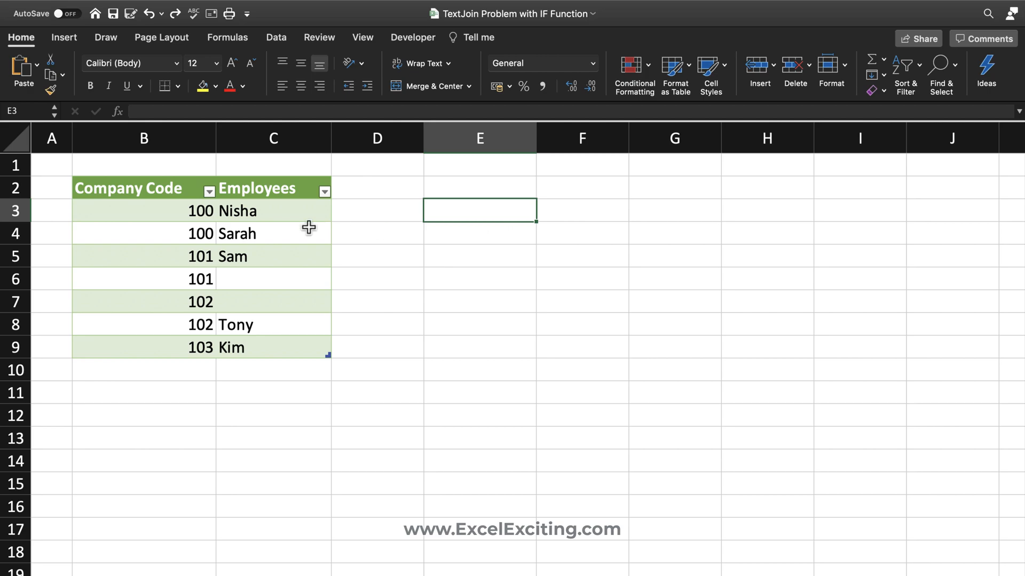
mouse_move(190, 211)
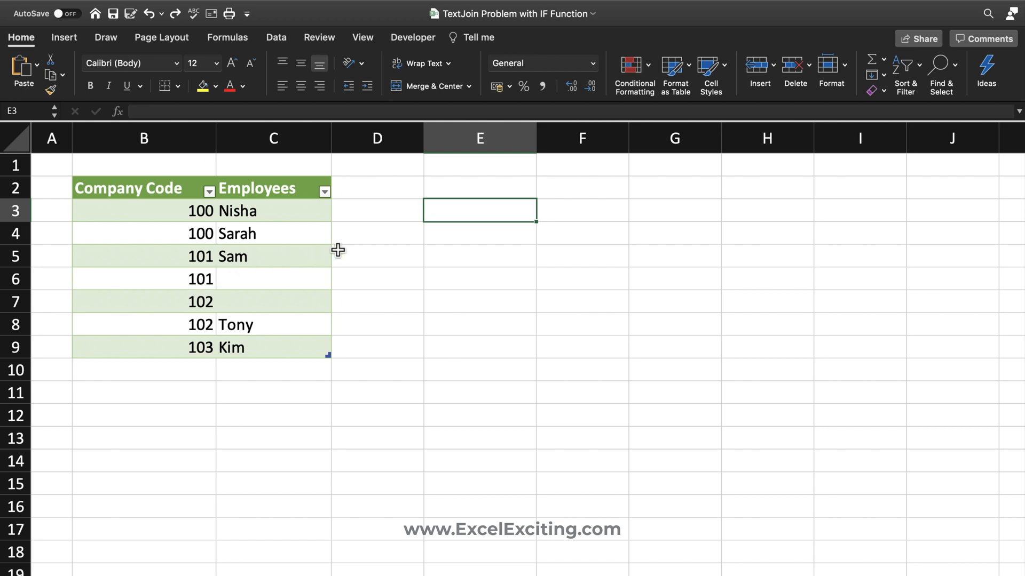
Start a new formula in E3 with an equals sign.
text(=)
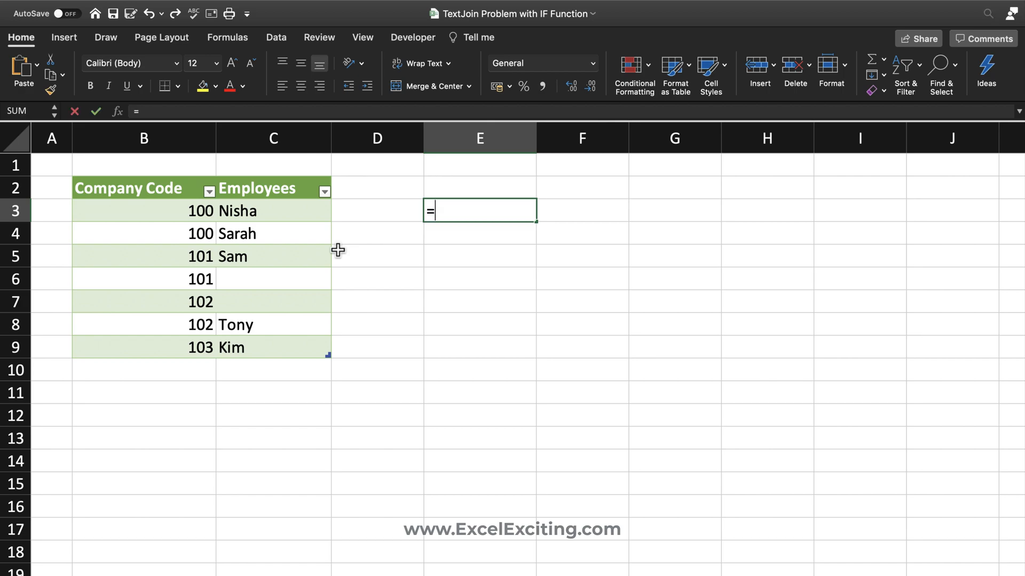
Enter =TEXTJOIN(", ",TRUE,IF(Table1[Company Code]=101,Table1[Employees],"")) in E3, returning "Sam, 0".
text(TEXTJOIN()
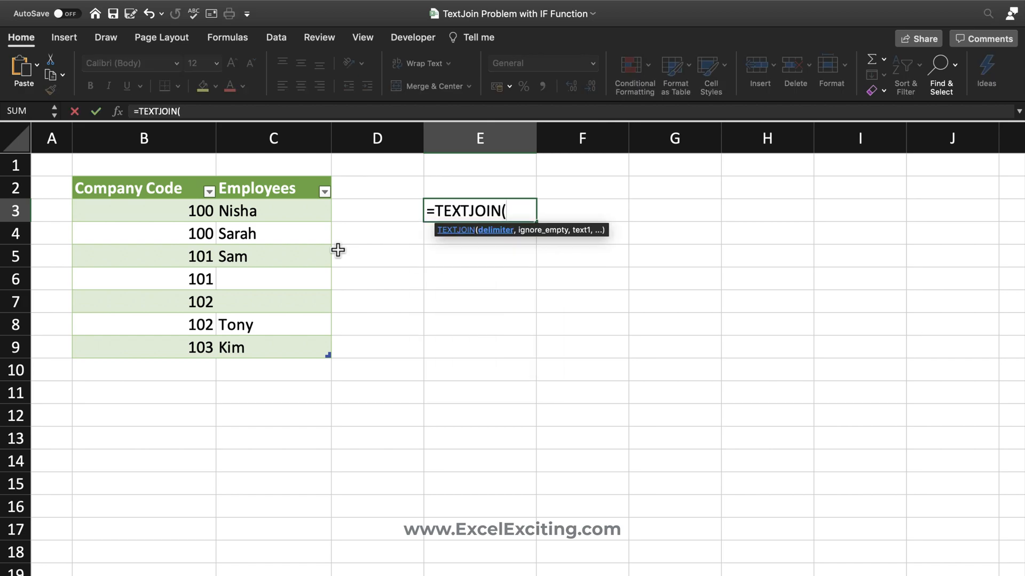
text(", ")
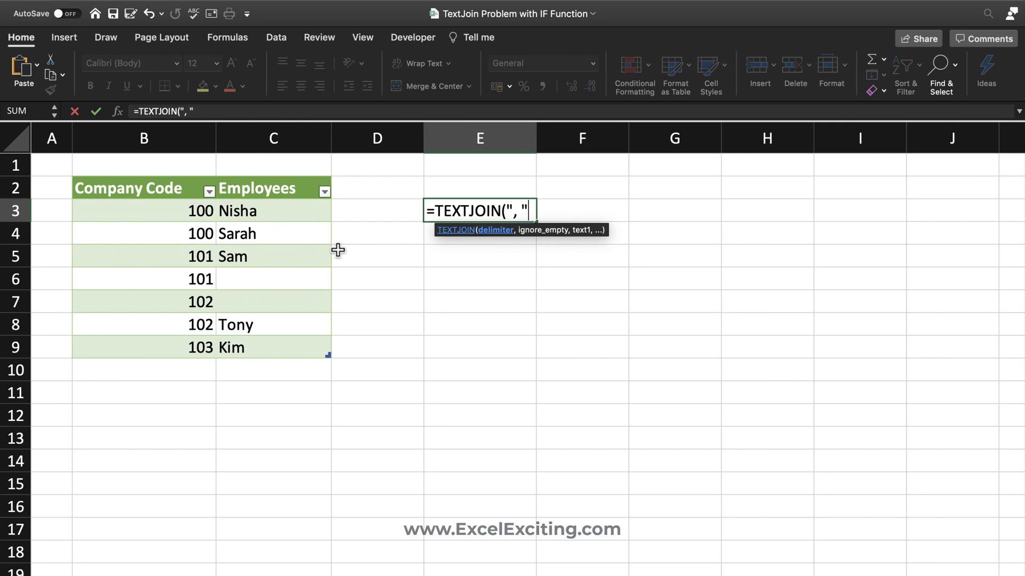
text(,TRUE,)
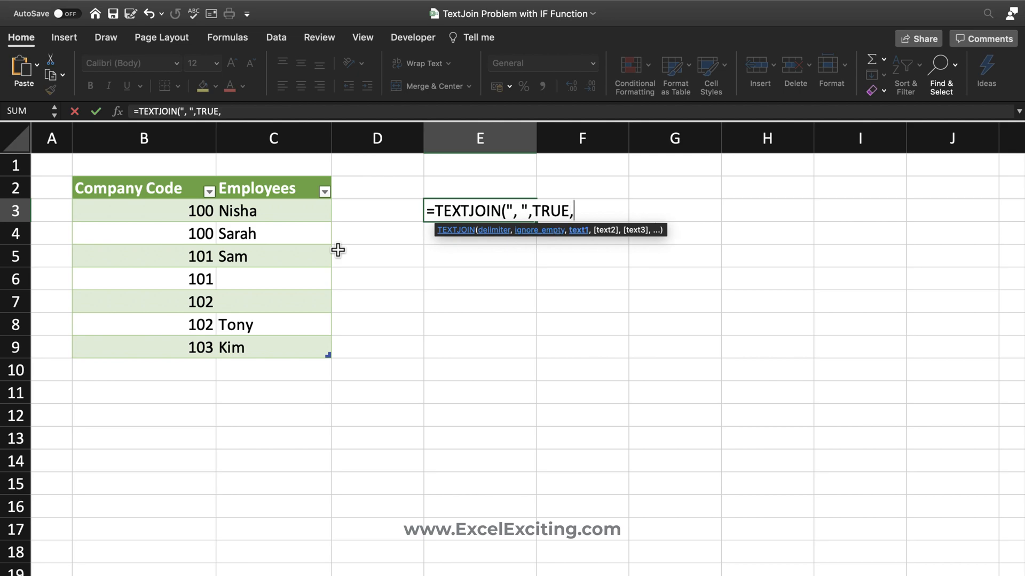
text(IF(Table1[Compay Code)
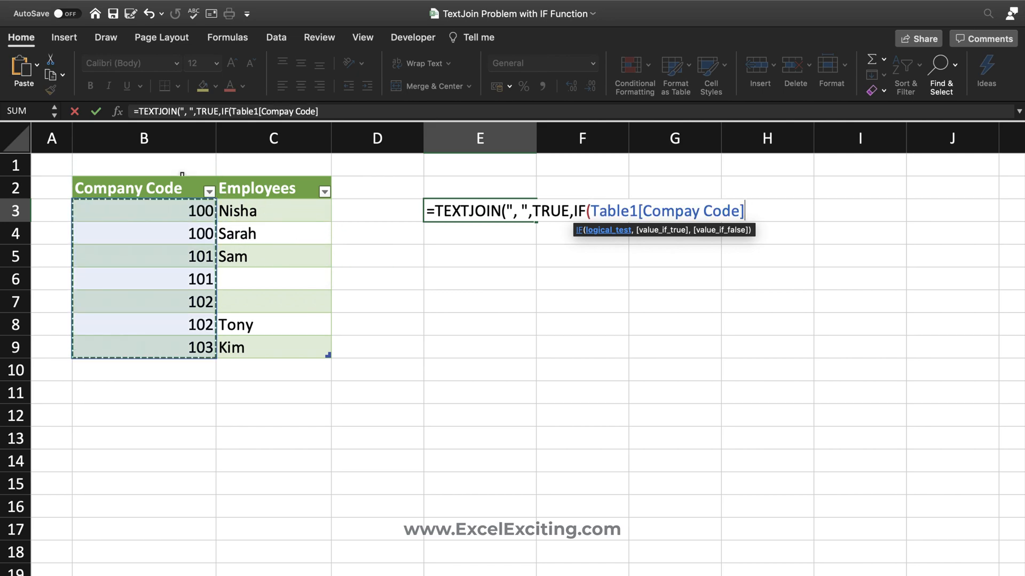
text(=101)
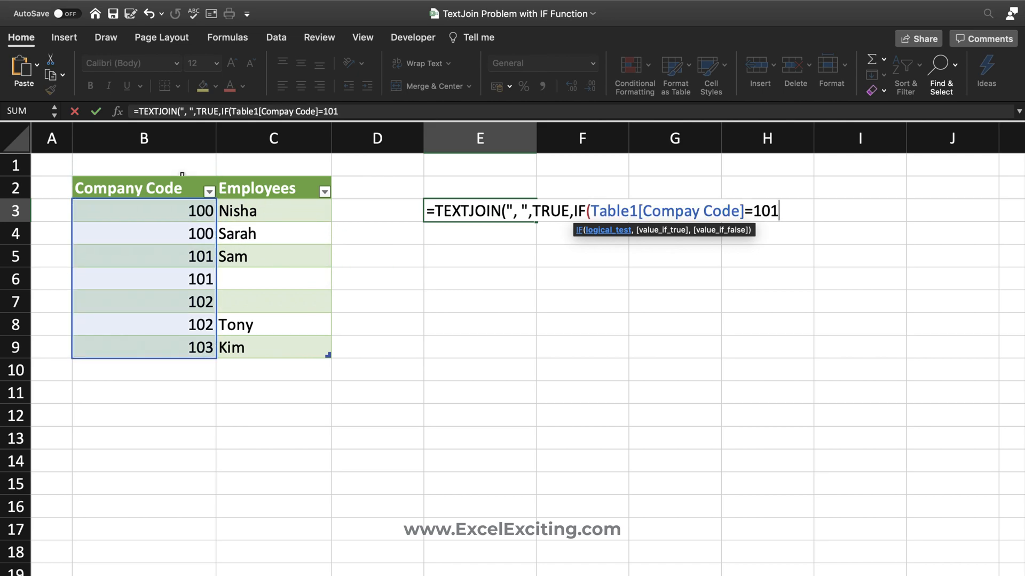
text(,)
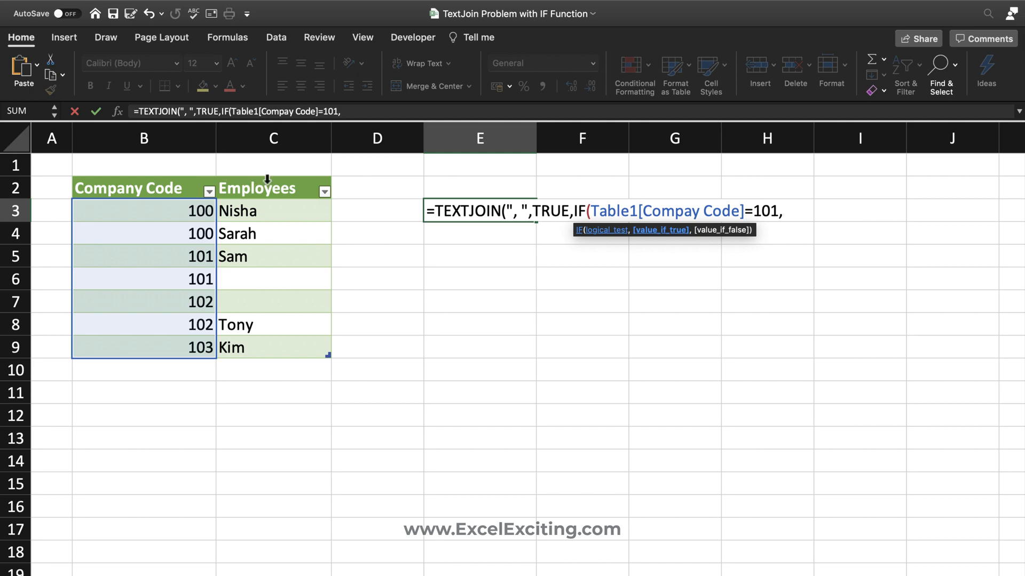
click(267, 185)
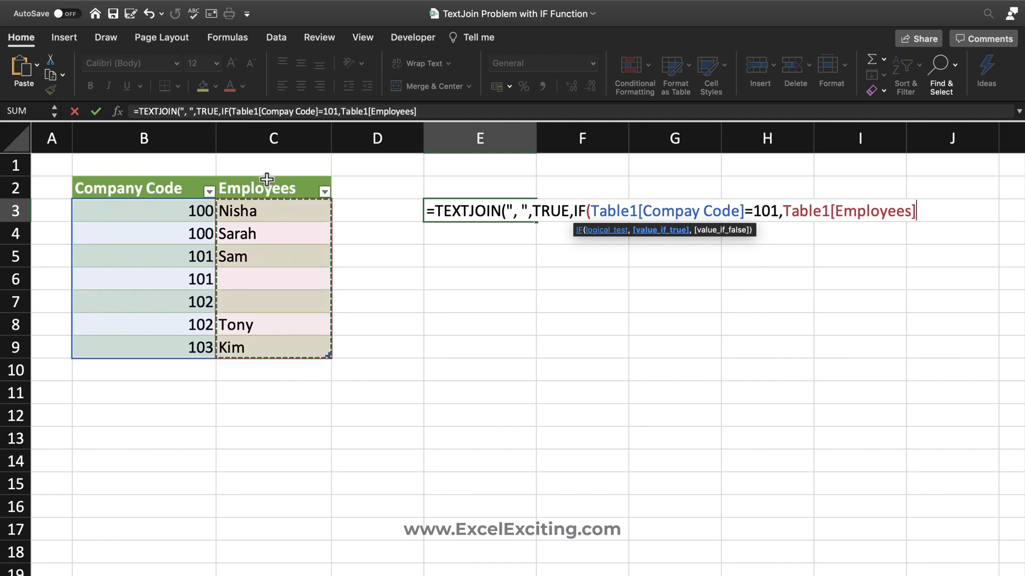
text(,"")
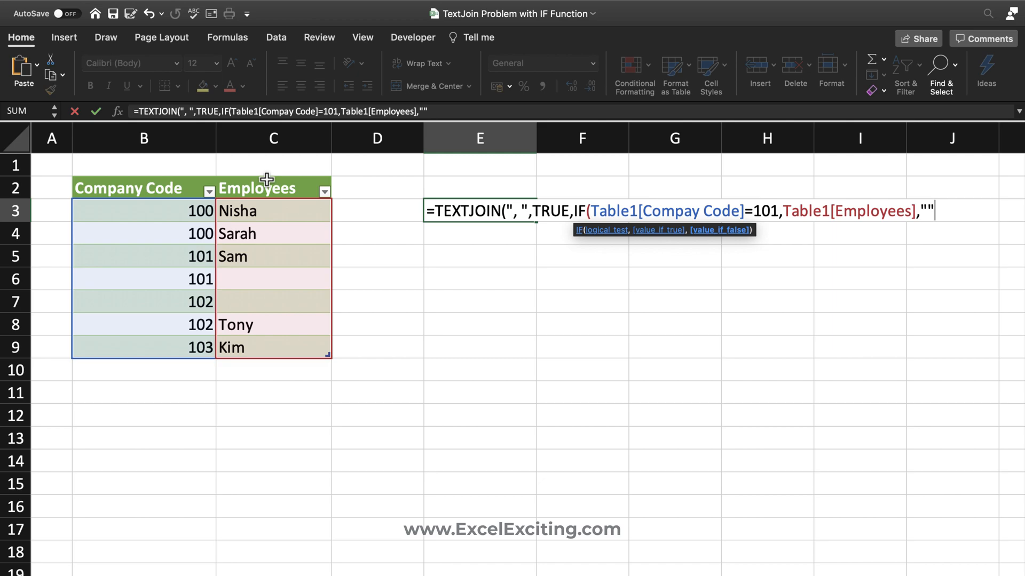
key(Enter)
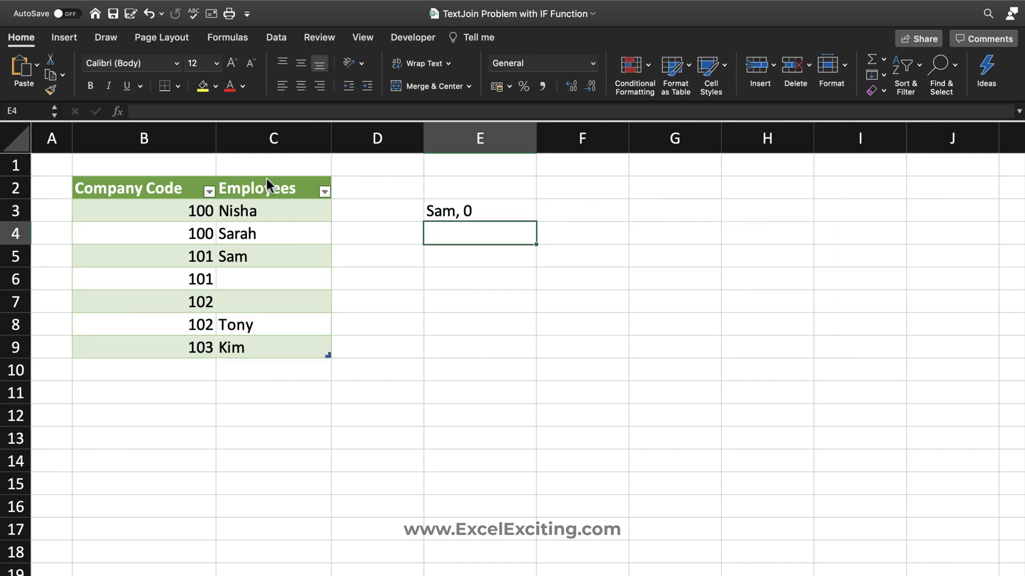
mouse_move(470, 232)
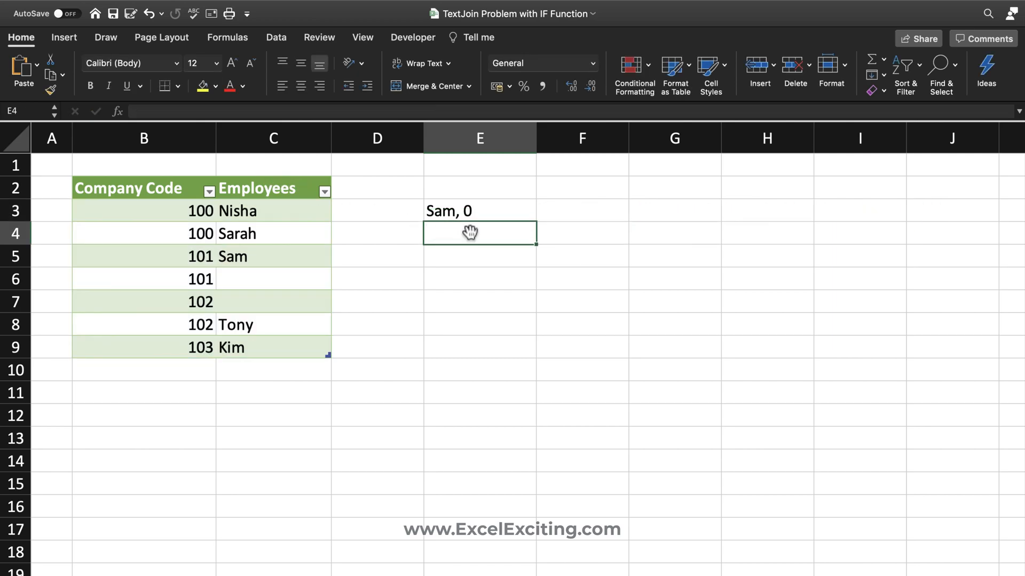
Review E3's formula, adjust Sarah's company-code row, then clear the formula from E3.
click(479, 211)
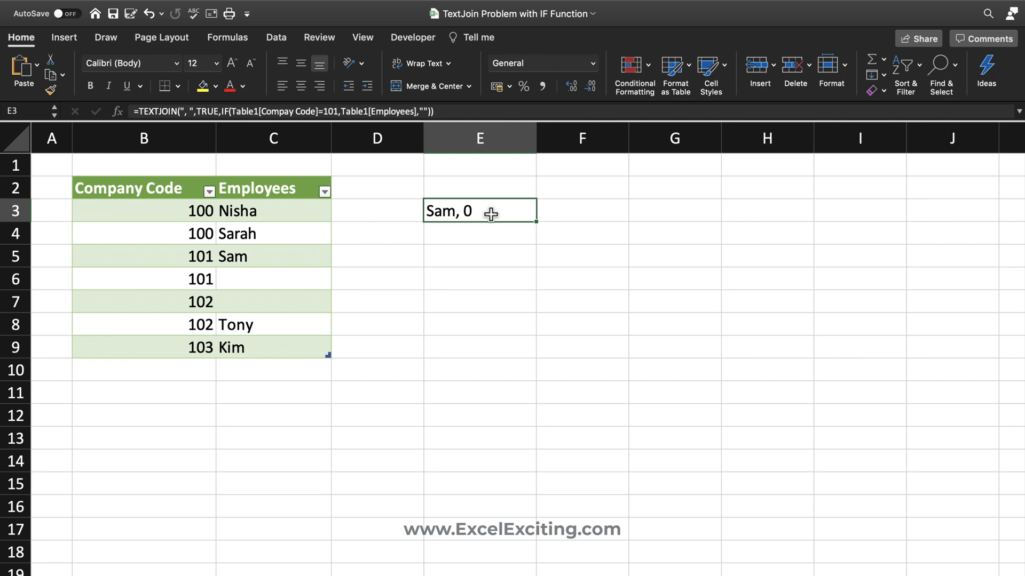
mouse_move(271, 277)
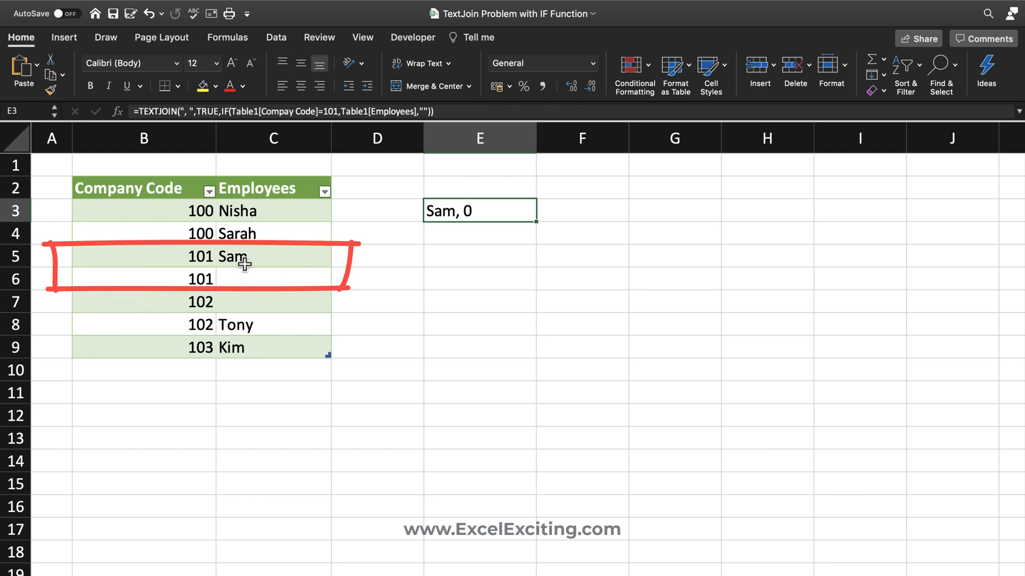
click(143, 234)
text(101)
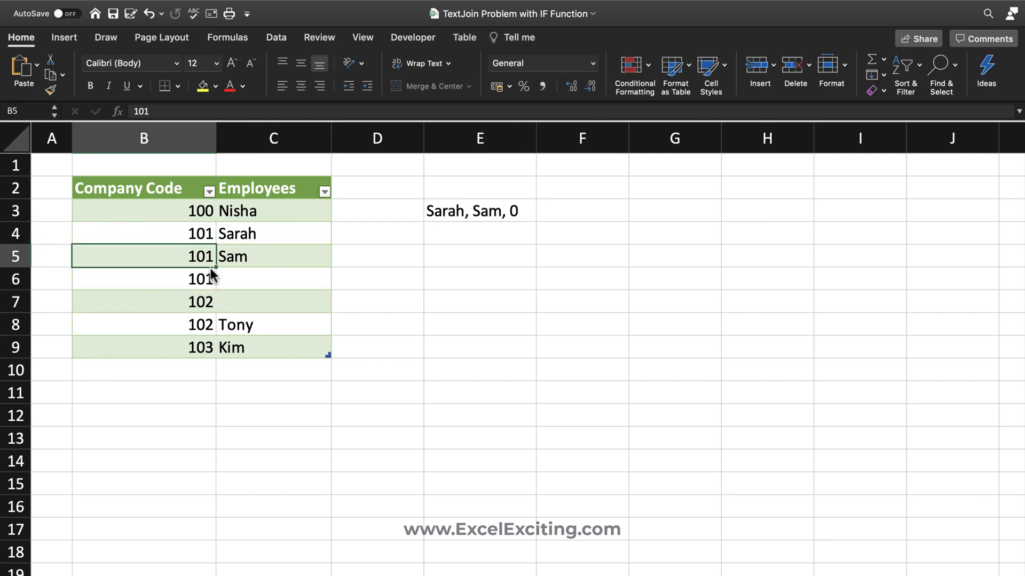
mouse_move(330, 281)
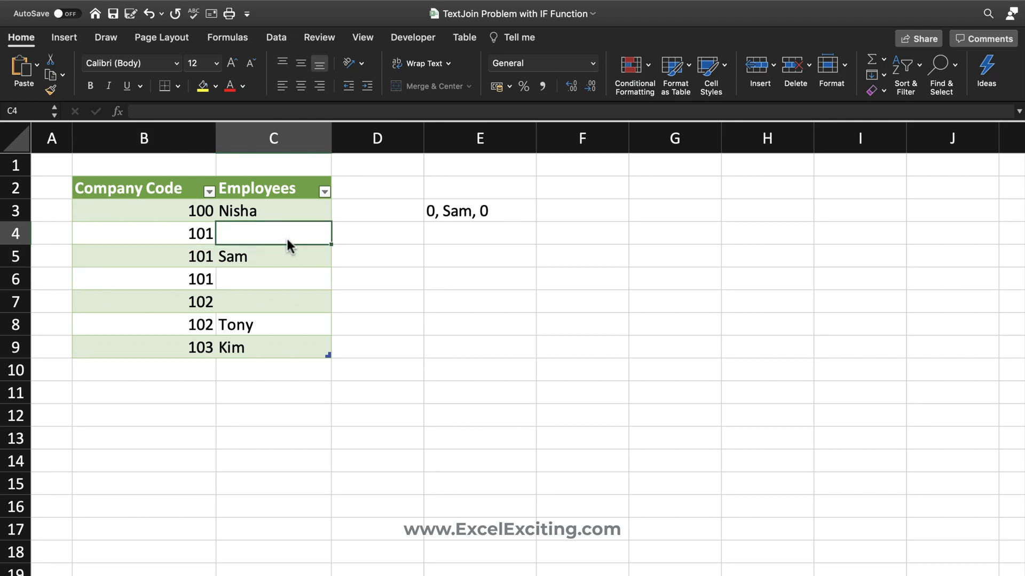
mouse_move(463, 250)
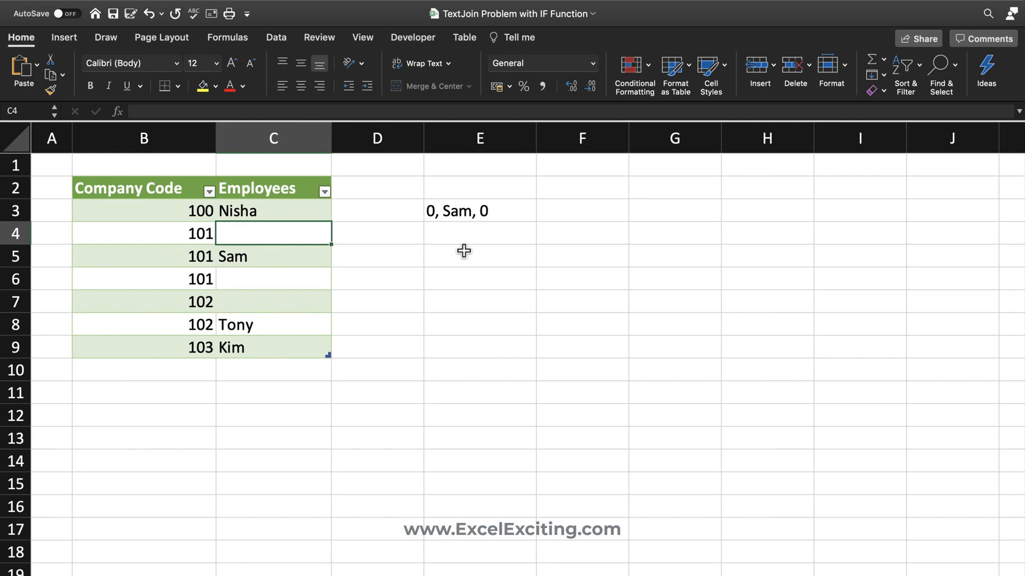
click(465, 210)
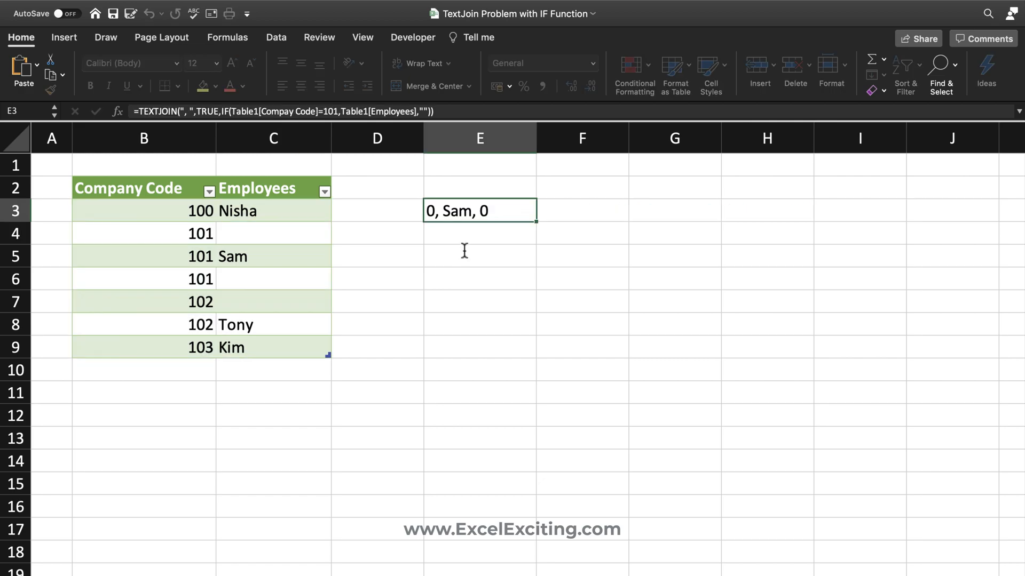
key(Delete)
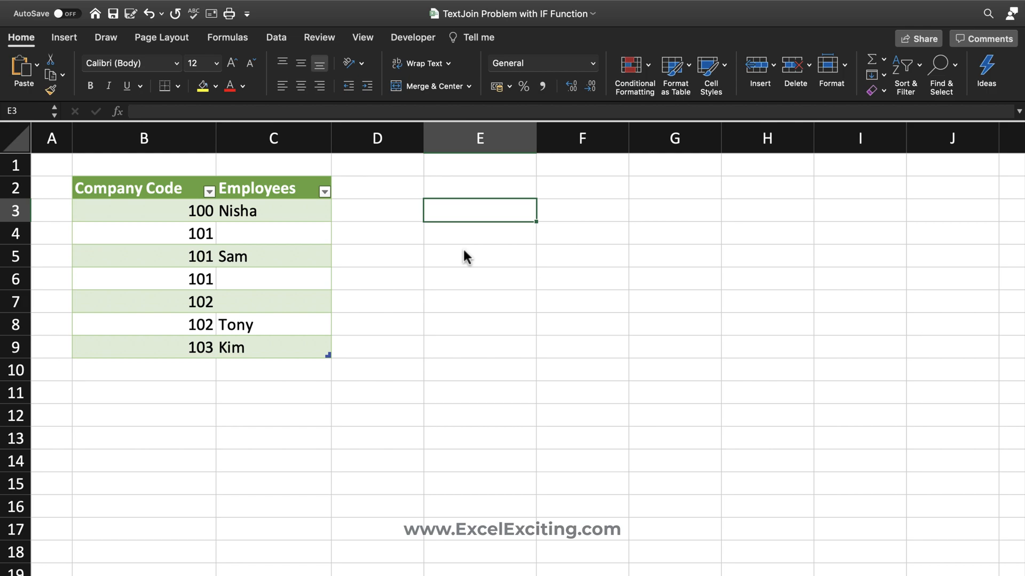
Enter =Table1[Compay Code]=101 in E3 to spill TRUE/FALSE for each row.
text(=)
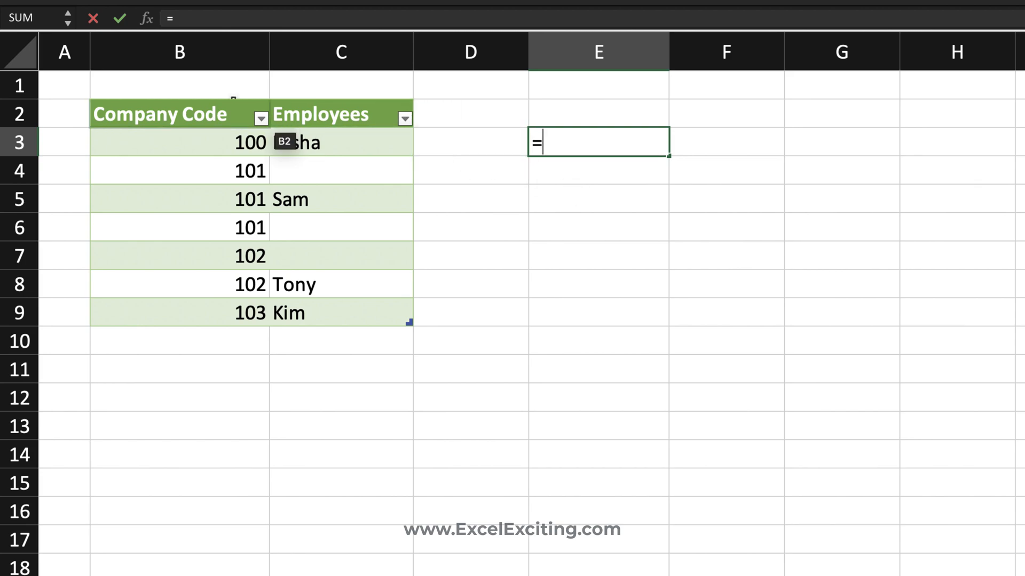
text(Table1[Compay Code]=1)
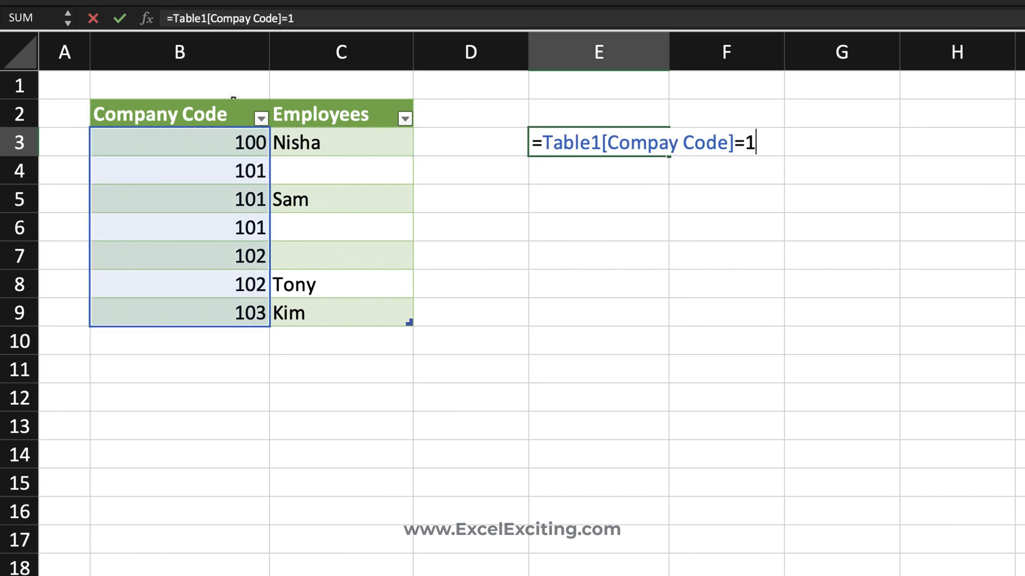
key(Enter)
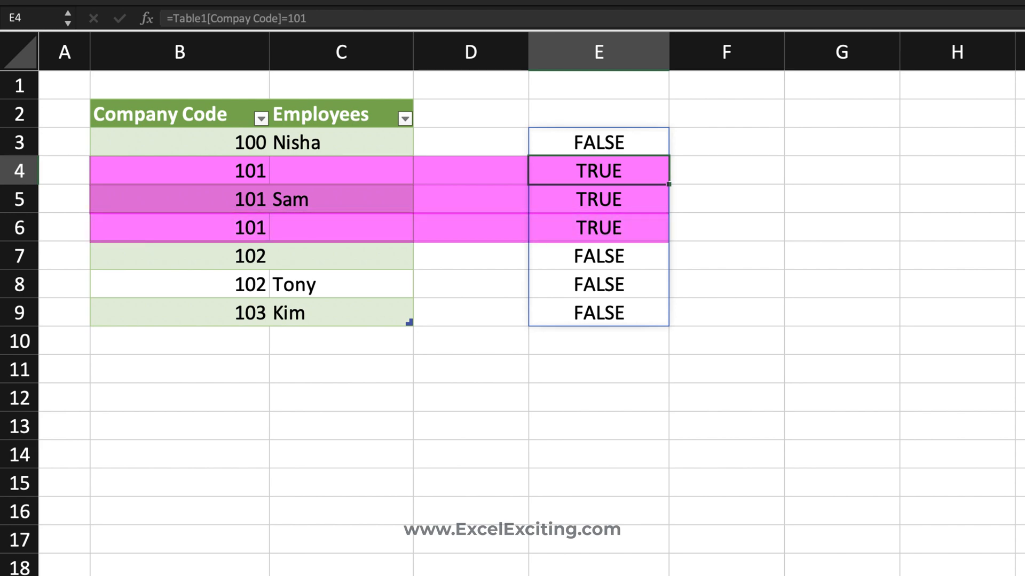
mouse_move(638, 171)
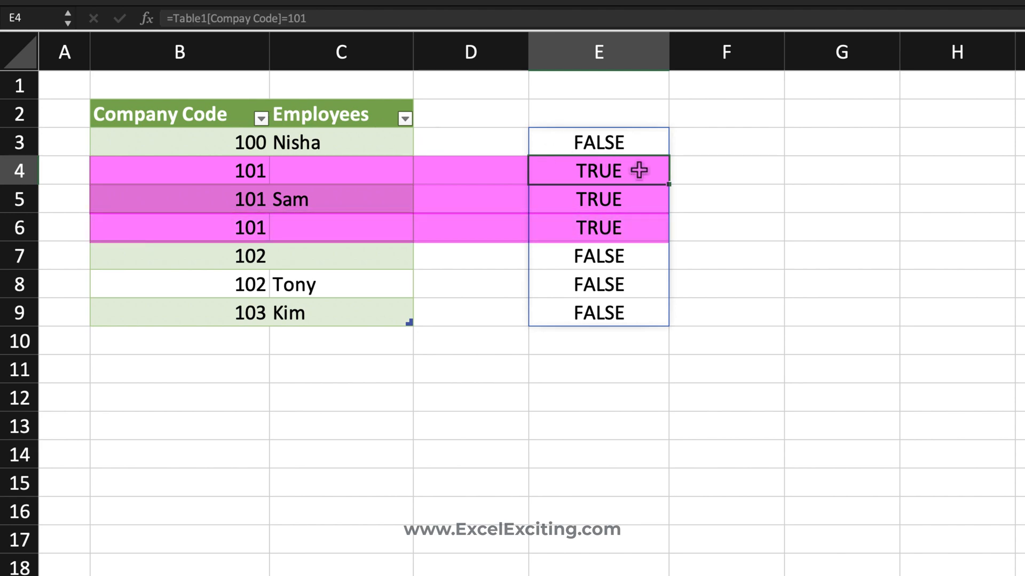
mouse_move(264, 171)
text(100)
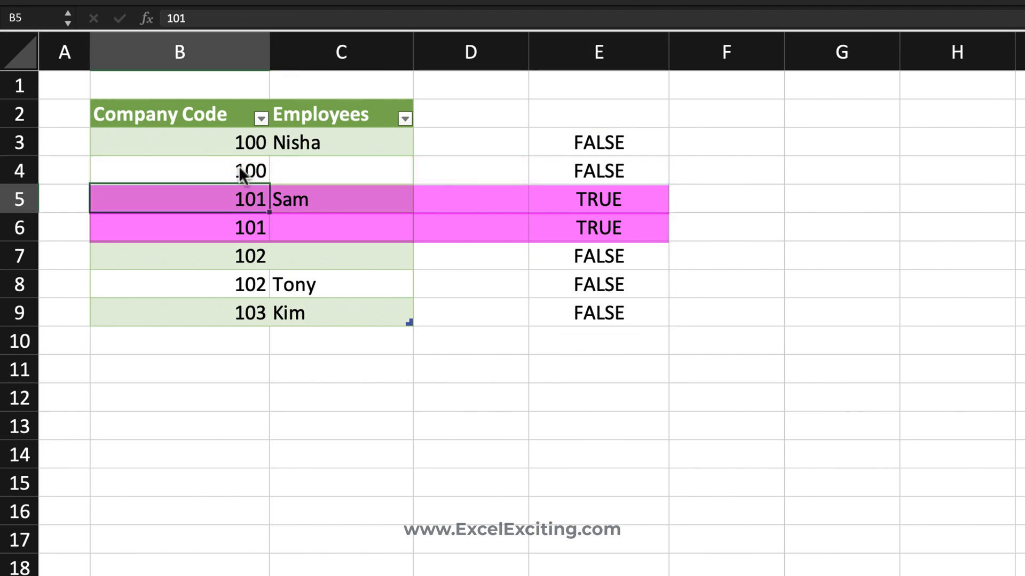
mouse_move(609, 172)
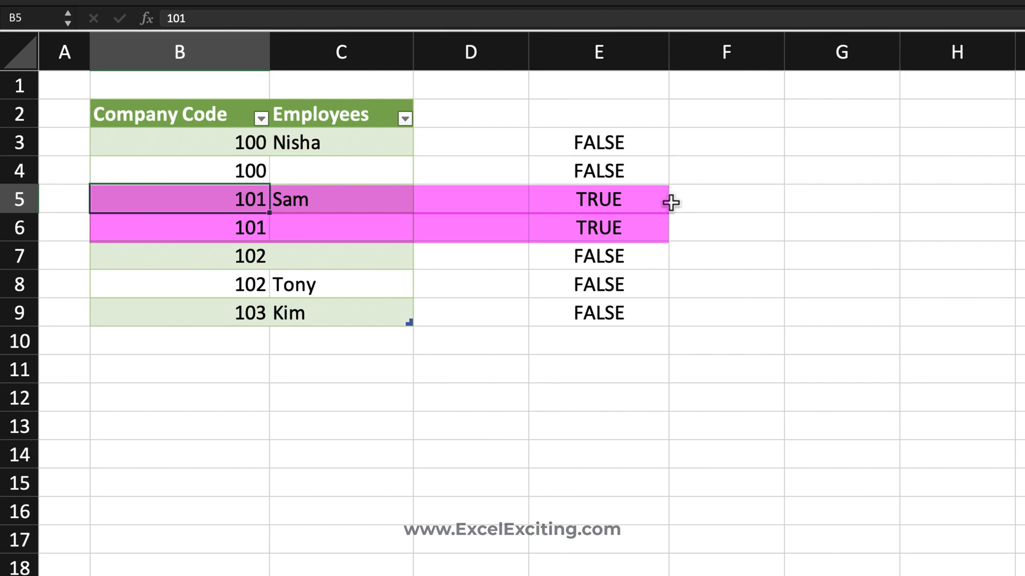
Enter =IF(E3#,Table1[Employees],"") in F3, spilling Sam and 0 for the TRUE rows.
click(703, 146)
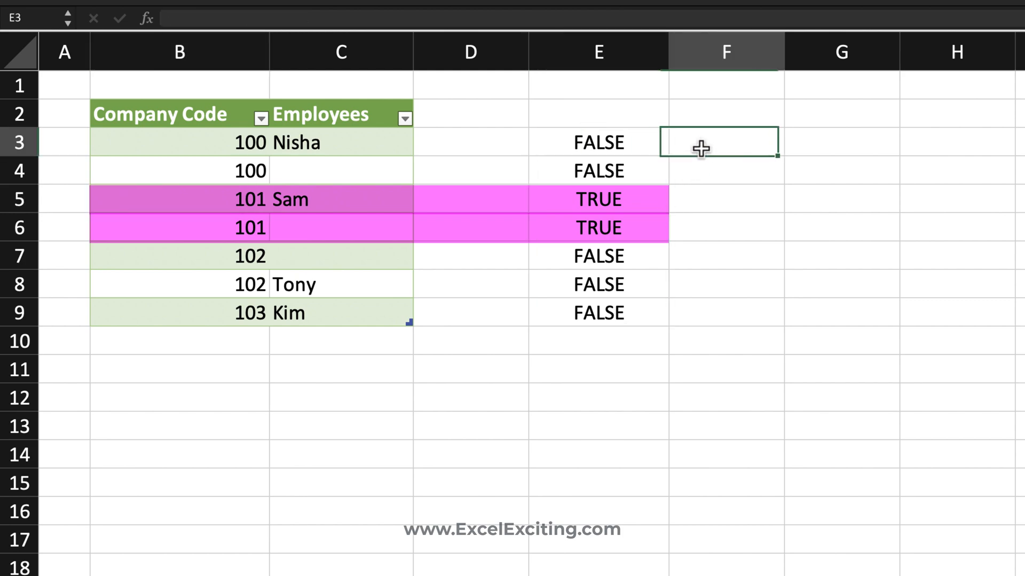
text(=IF()
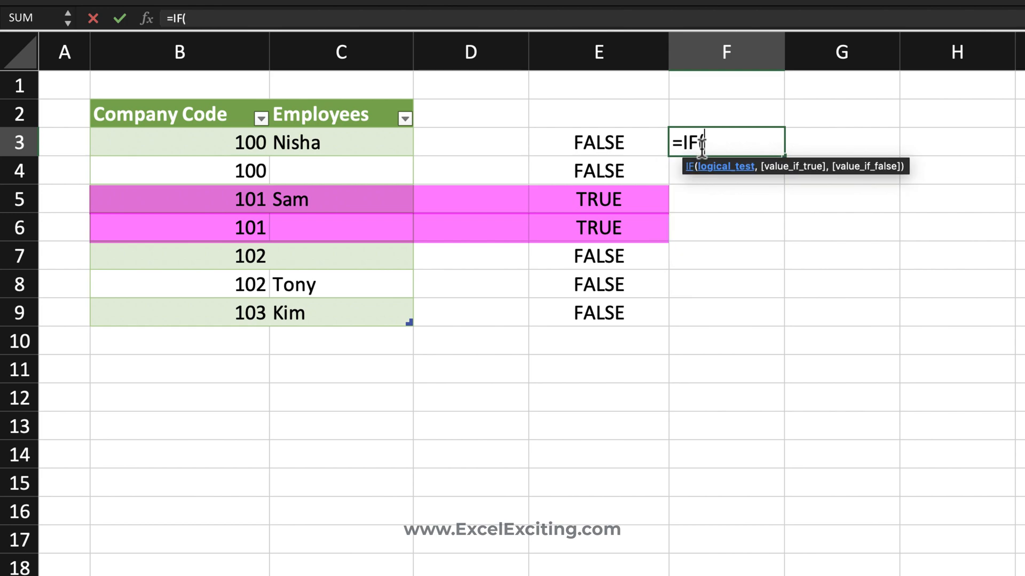
click(598, 142)
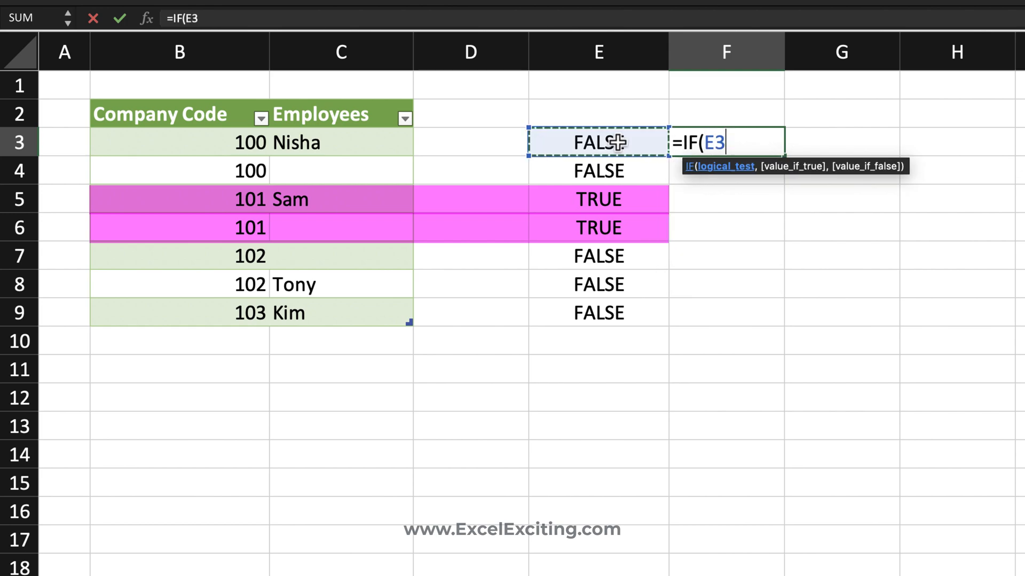
text(#,Table1[Employees)
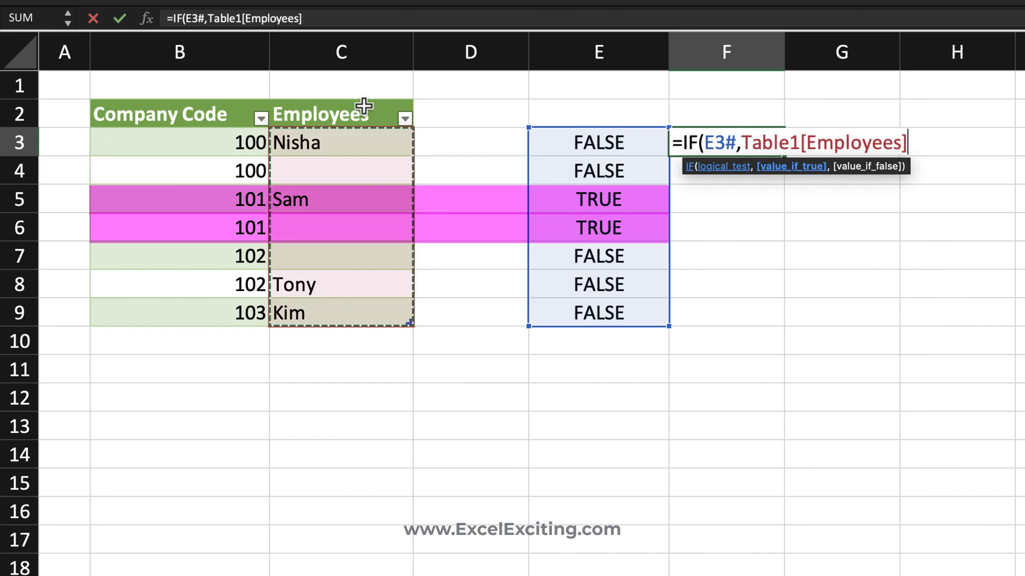
text(,""))
key(Enter)
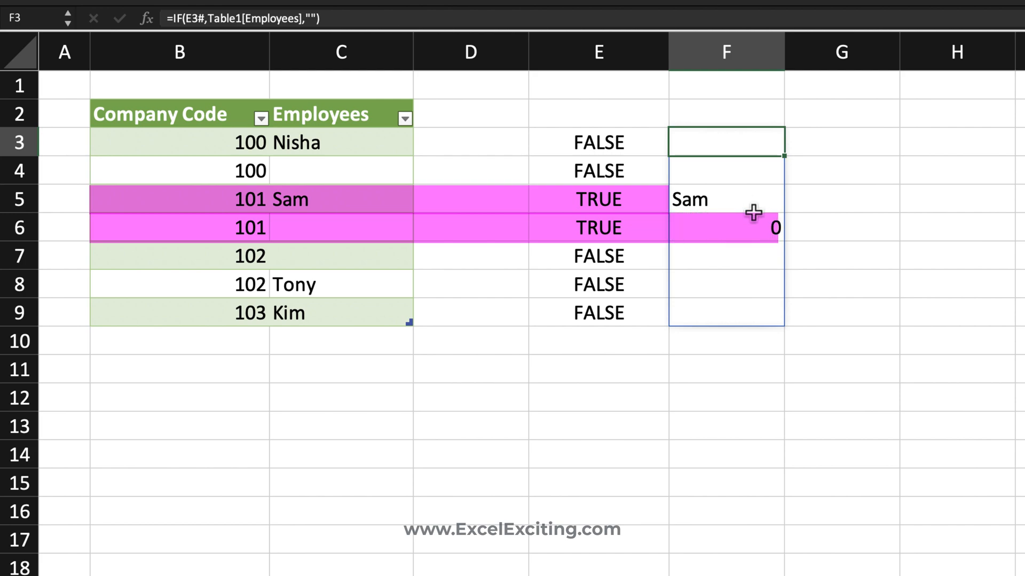
Set the company code in B4 back to 100.
click(730, 227)
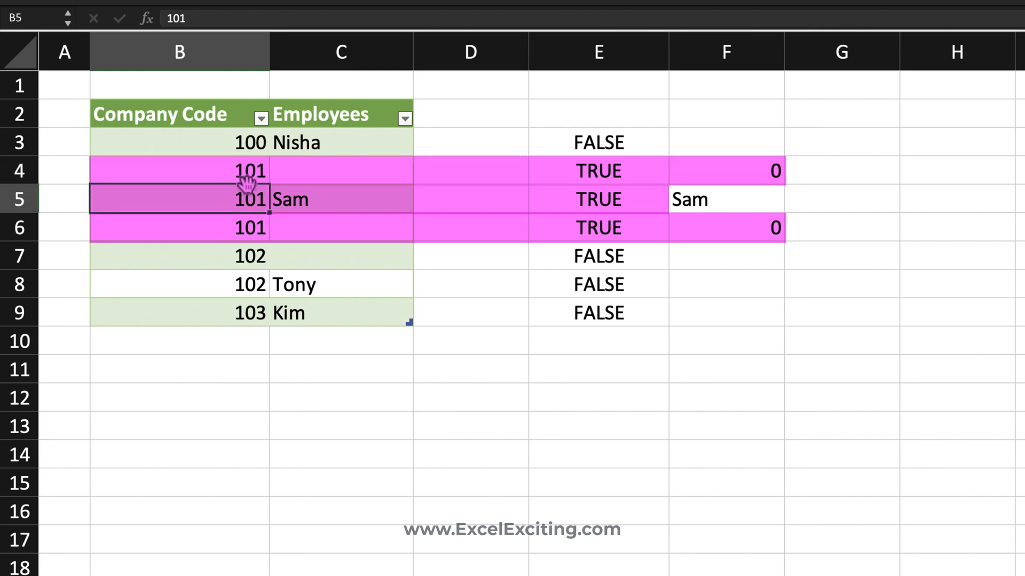
text(100)
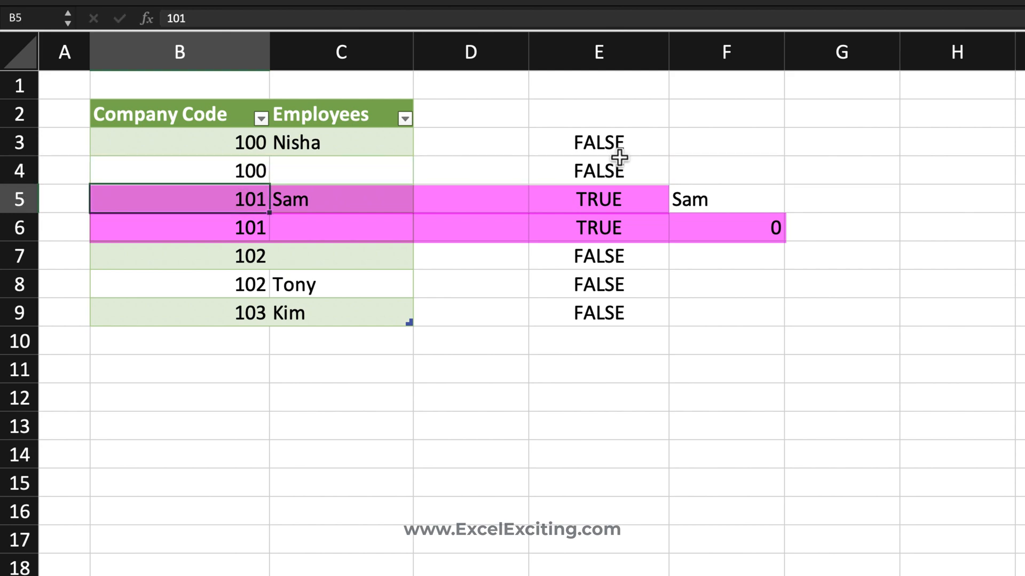
Replace F3 with =ISBLANK(Table1[Employees]), marking blank names TRUE.
click(726, 141)
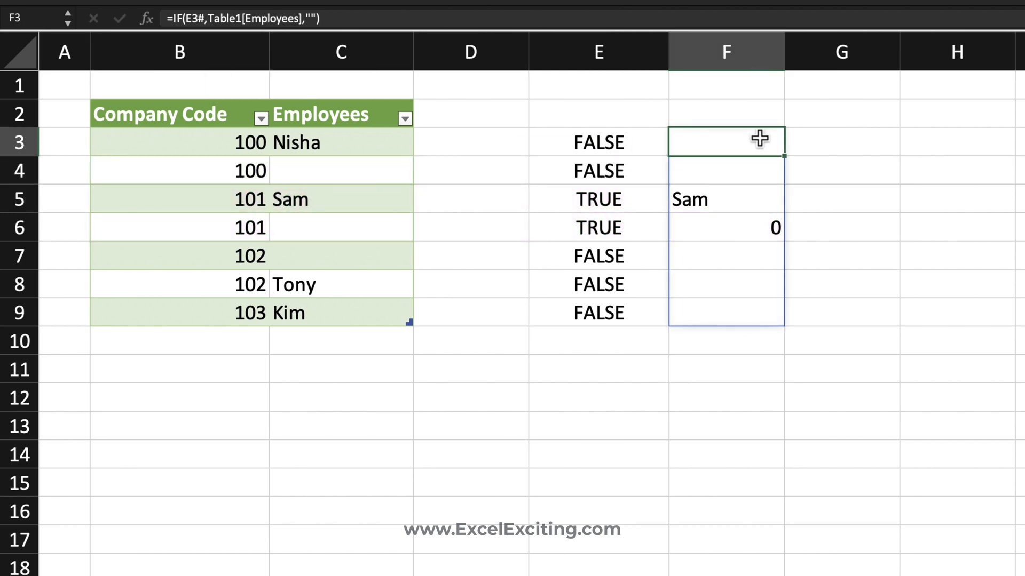
key(Delete)
text(=Table1[Employees)
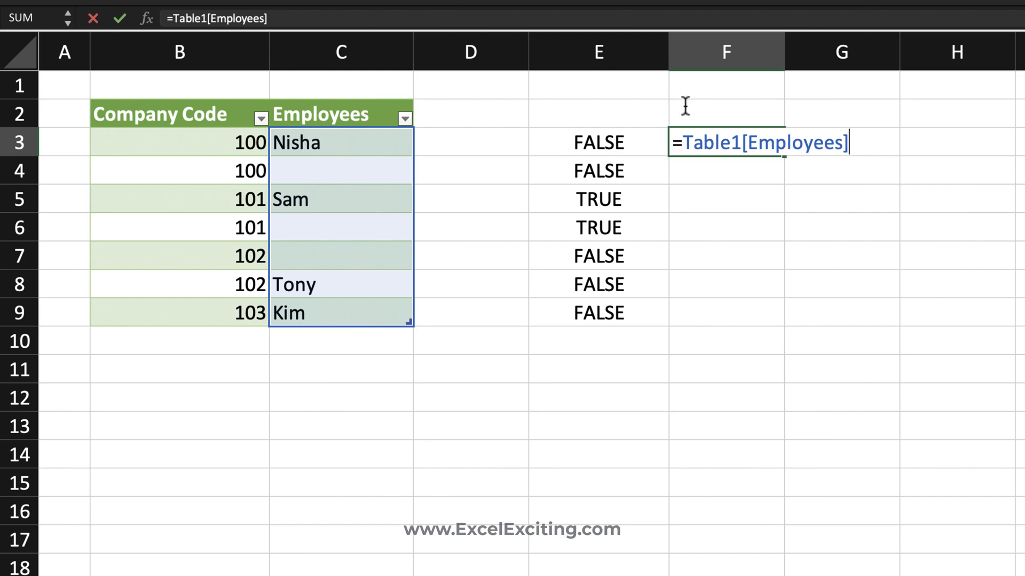
text(ISBLANK()
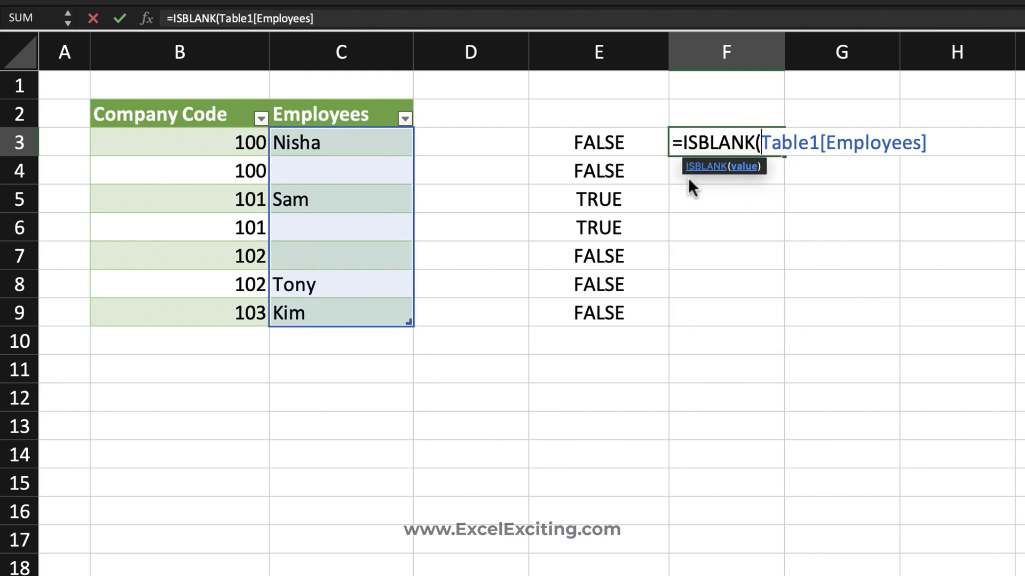
key(Enter)
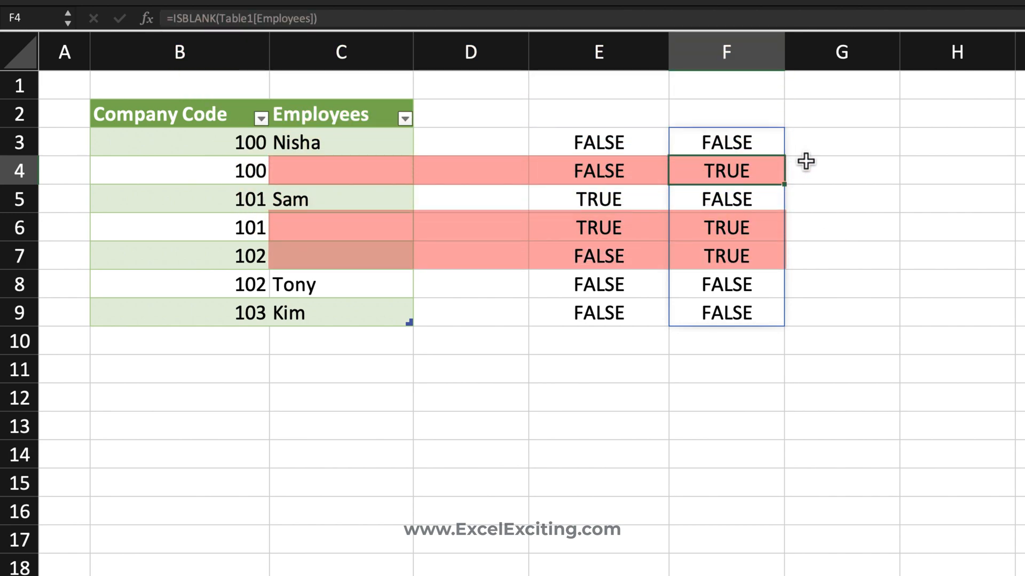
mouse_move(709, 198)
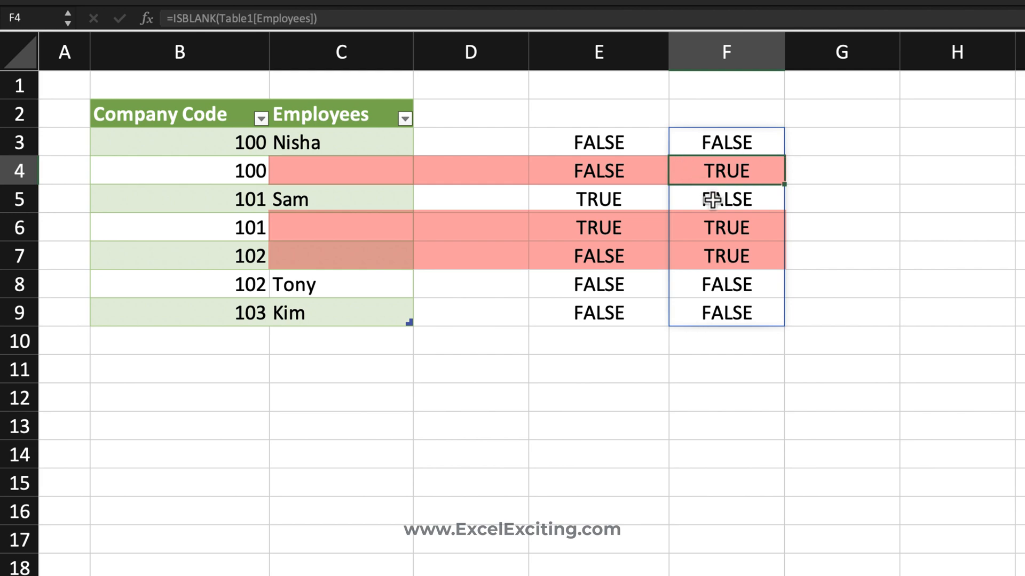
mouse_move(768, 198)
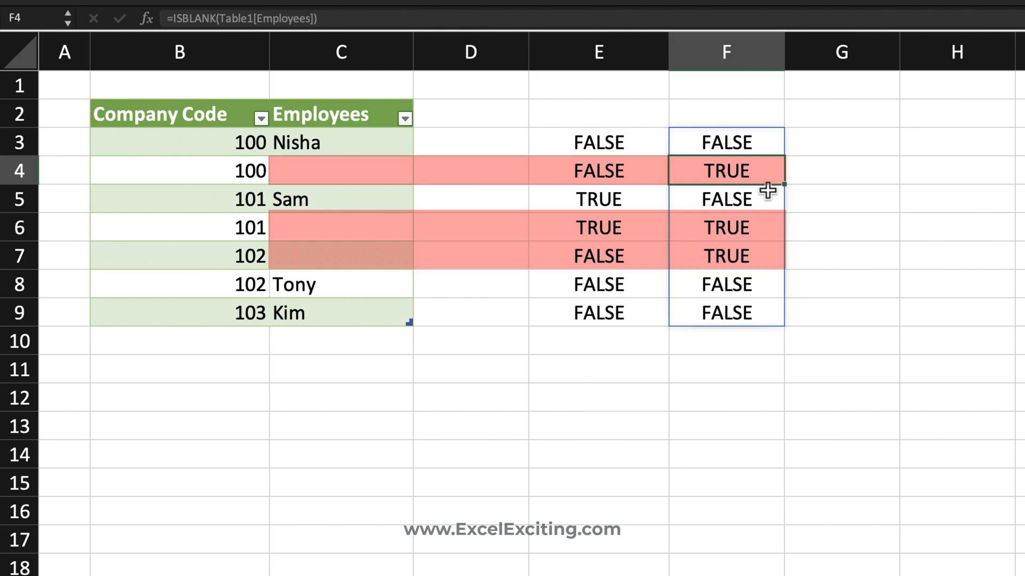
mouse_move(766, 190)
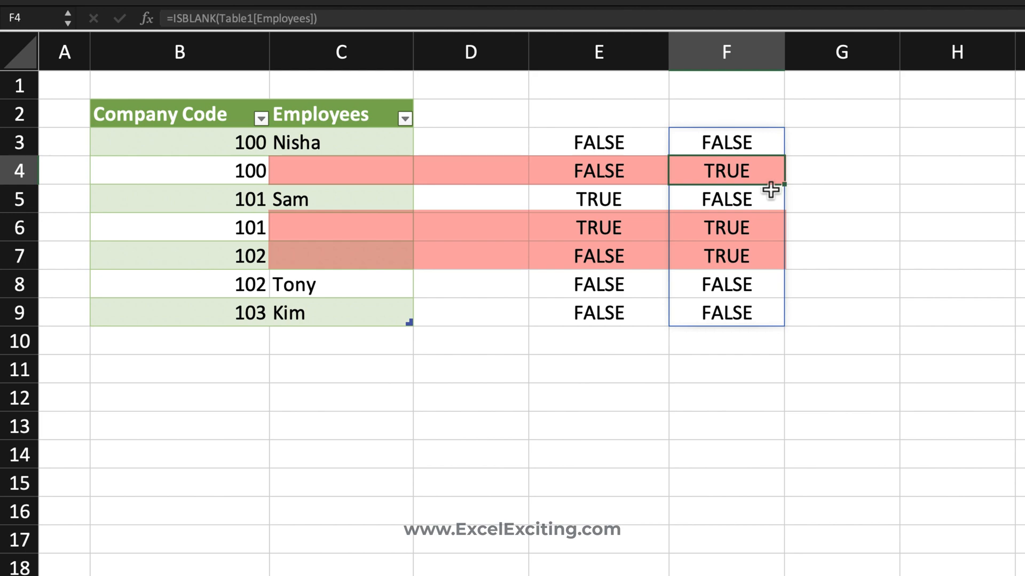
mouse_move(805, 183)
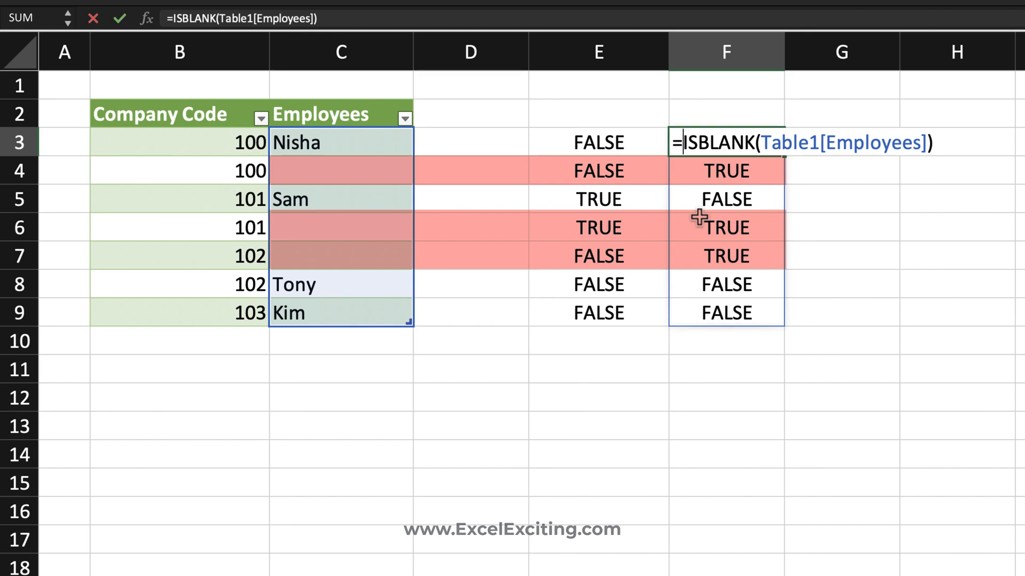
Wrap F3 as =NOT(ISBLANK(Table1[Employees])) so named rows spill TRUE.
text(()
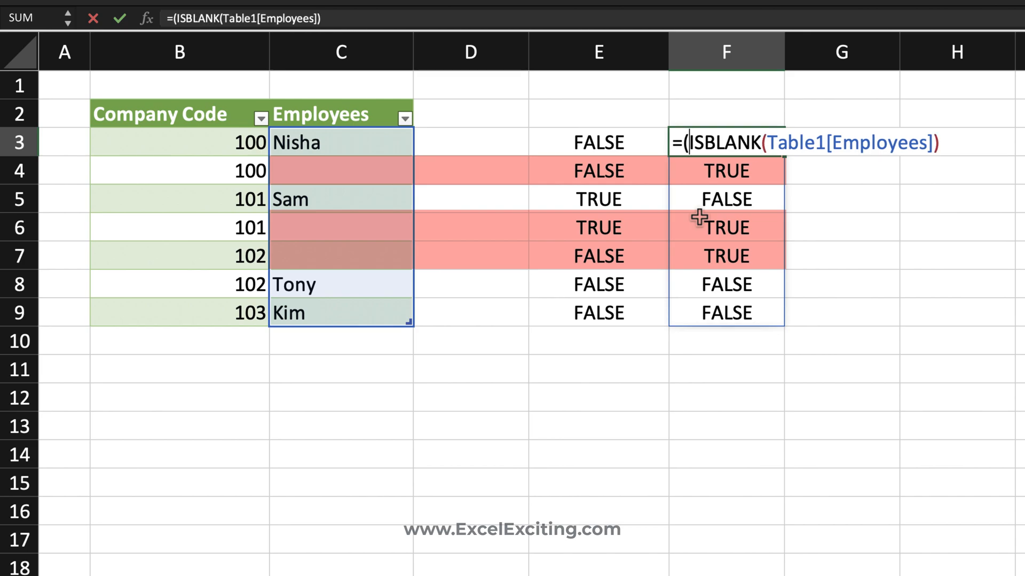
text())
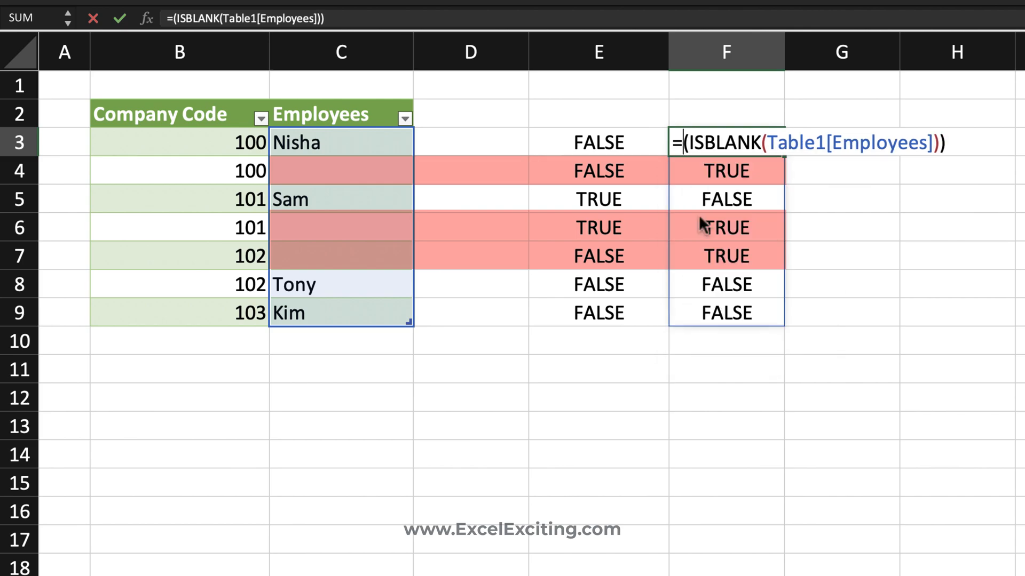
text(NOT)
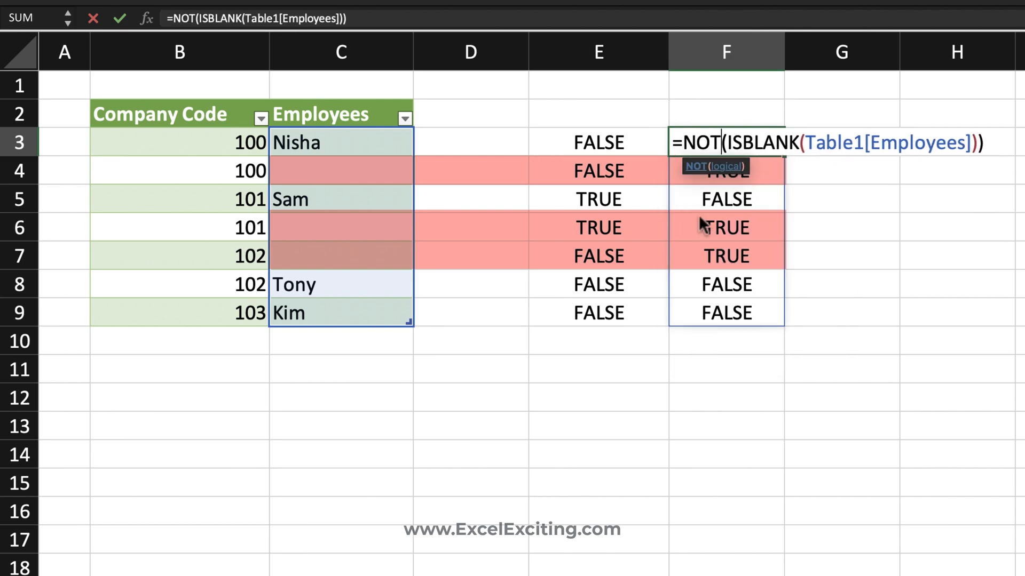
key(Enter)
text(=)
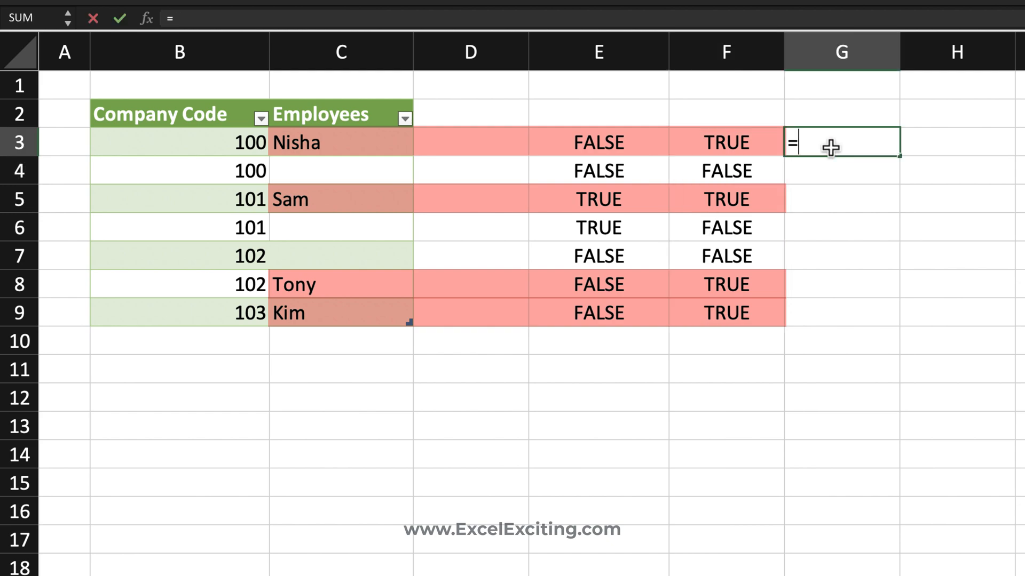
Enter =E3#*F3# in G3, spilling 1 only for Sam's row.
click(598, 141)
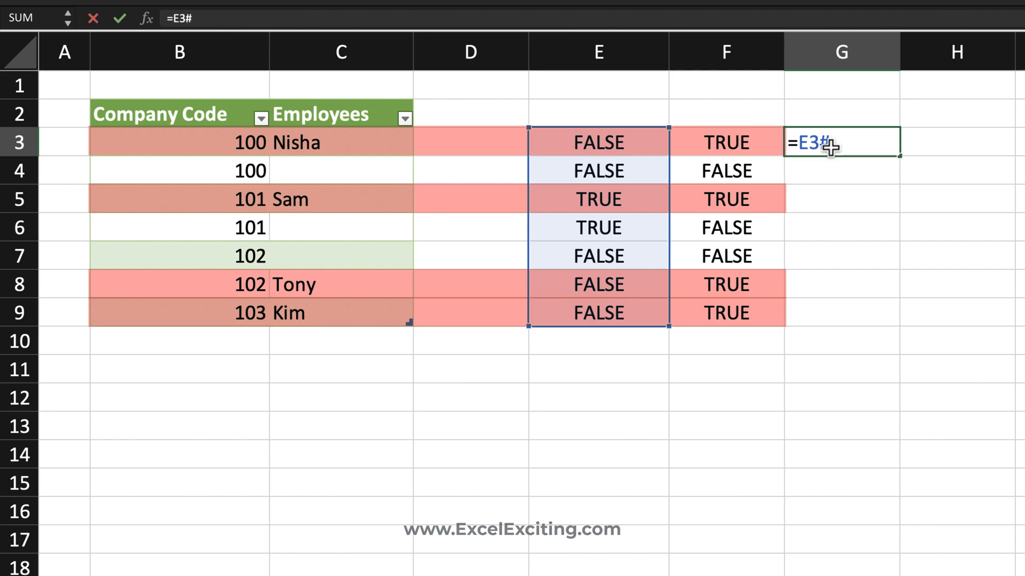
click(726, 143)
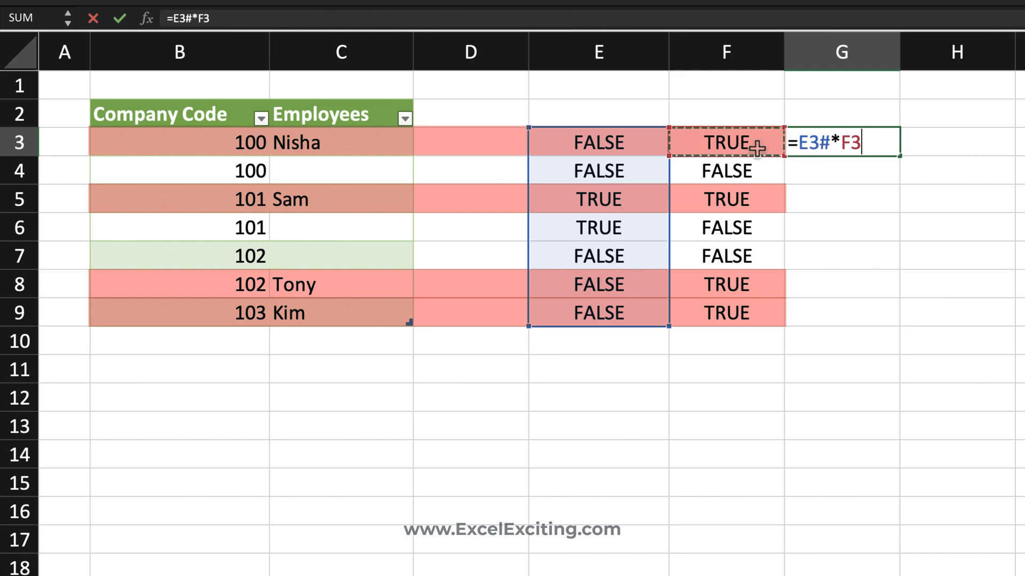
text(#)
key(Enter)
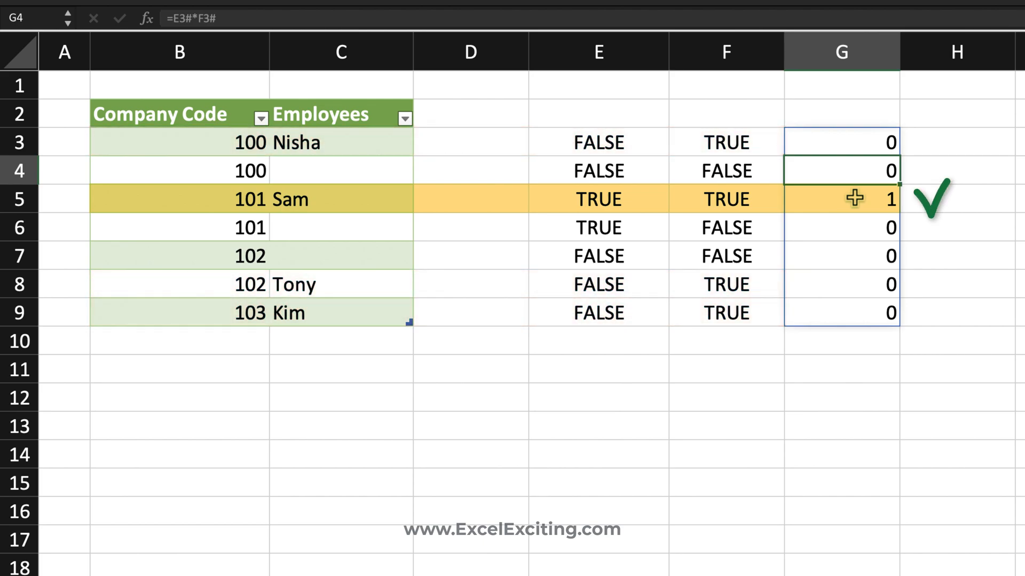
mouse_move(521, 203)
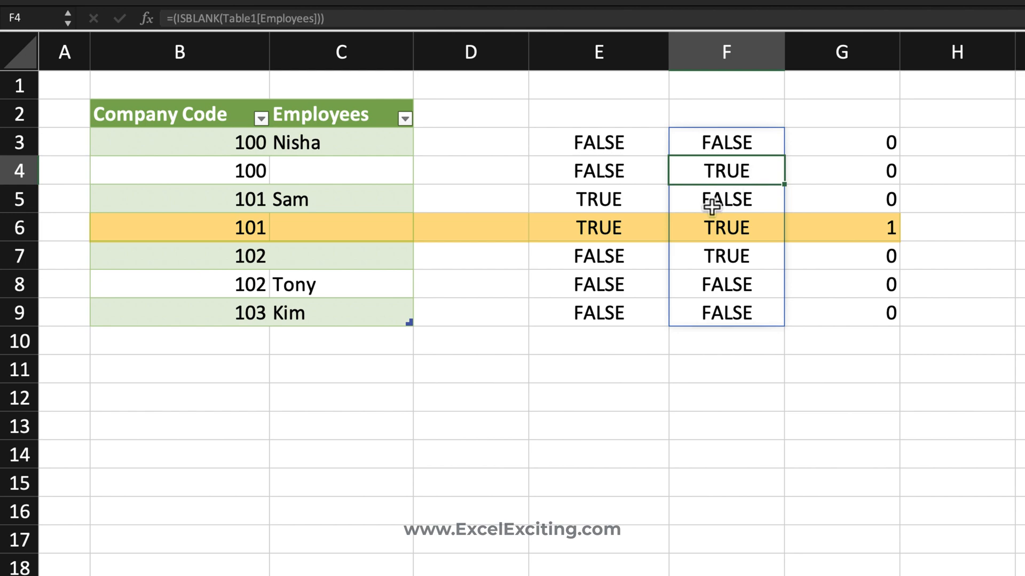
mouse_move(751, 227)
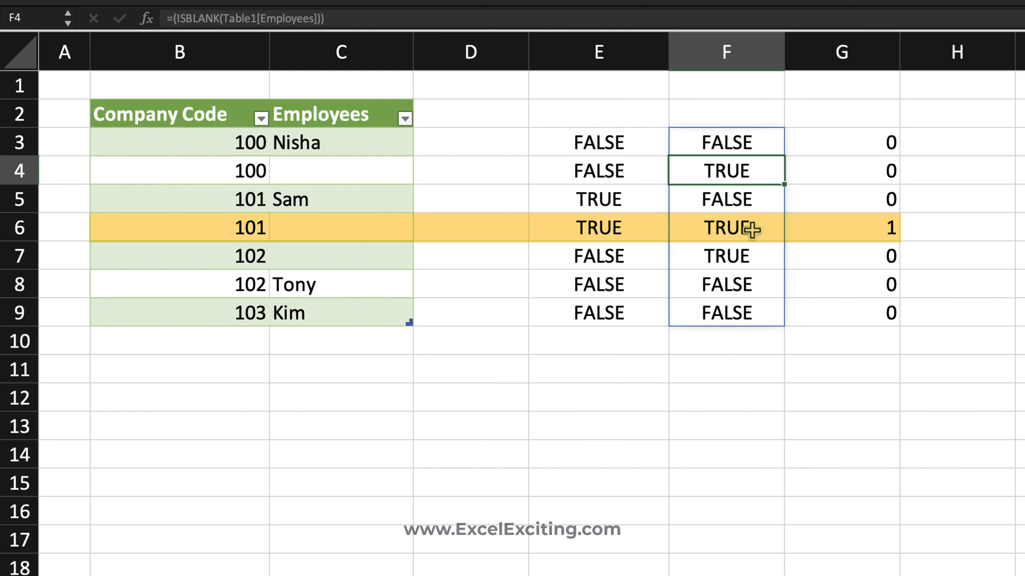
mouse_move(846, 226)
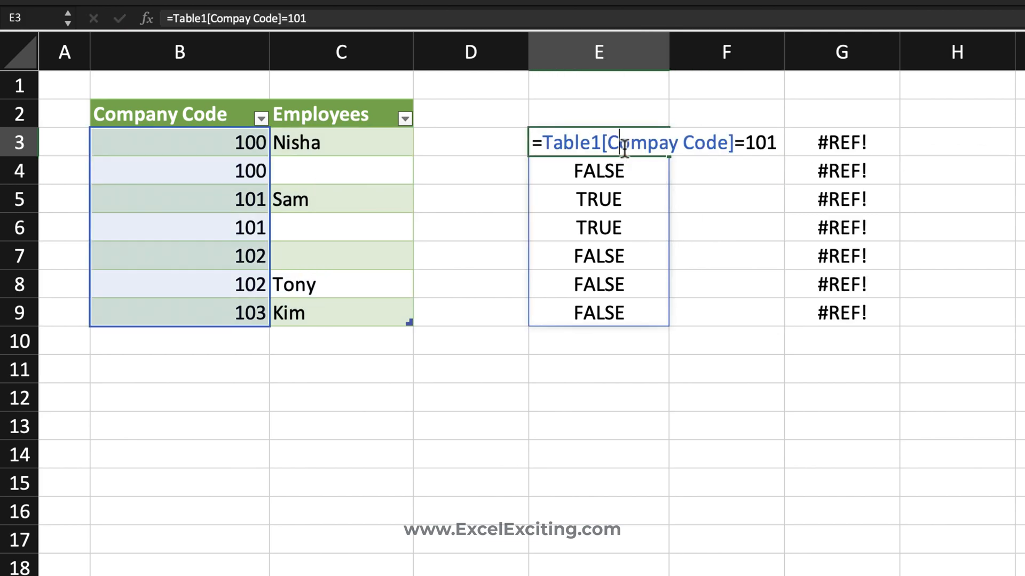
Rewrite E3 as =(Table1[Compay Code]=101)*NOT(ISBLANK(Table1[Employees])).
text(()
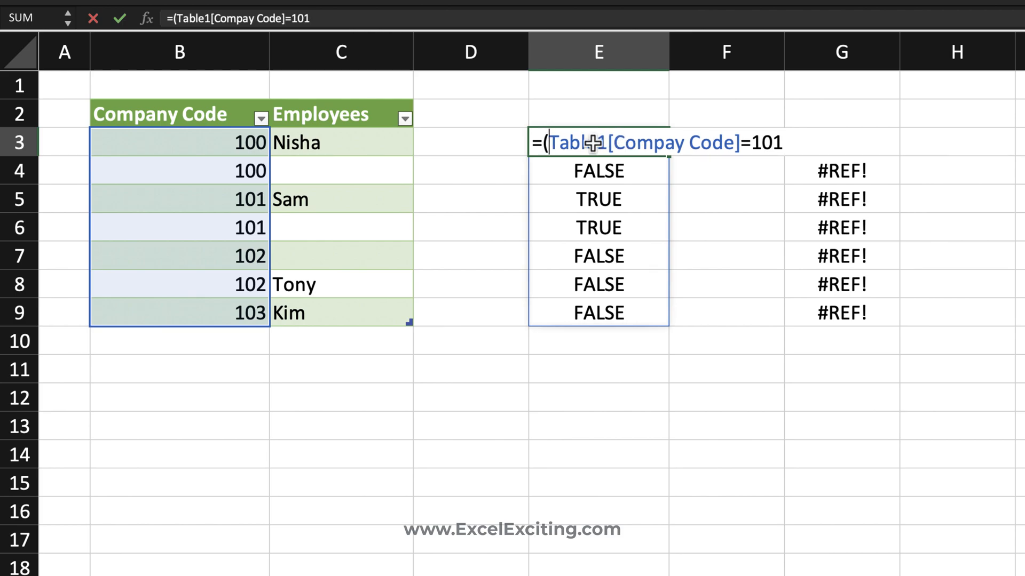
text())
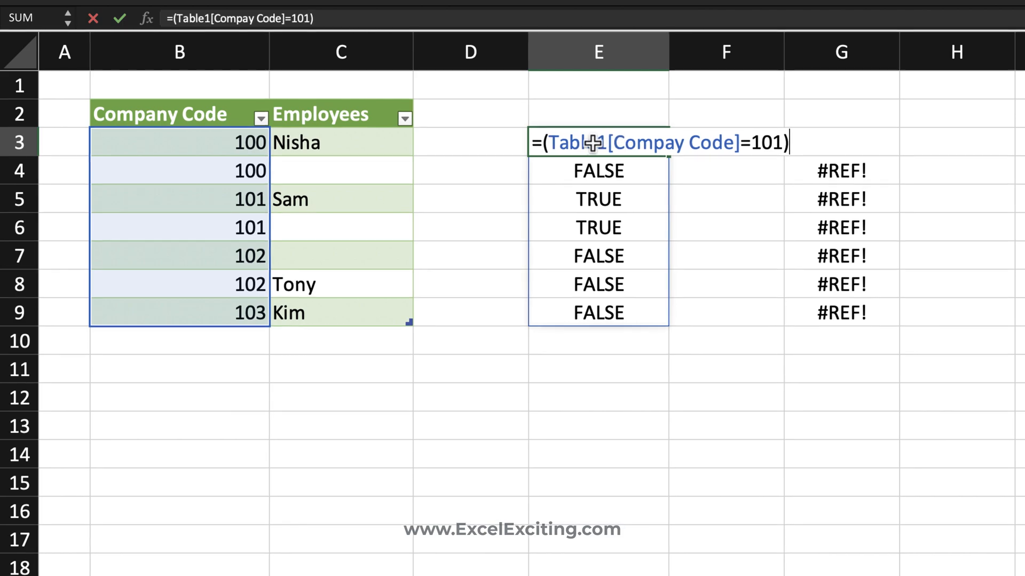
text(*NOT(ISBLANK(Table1[Employees])))
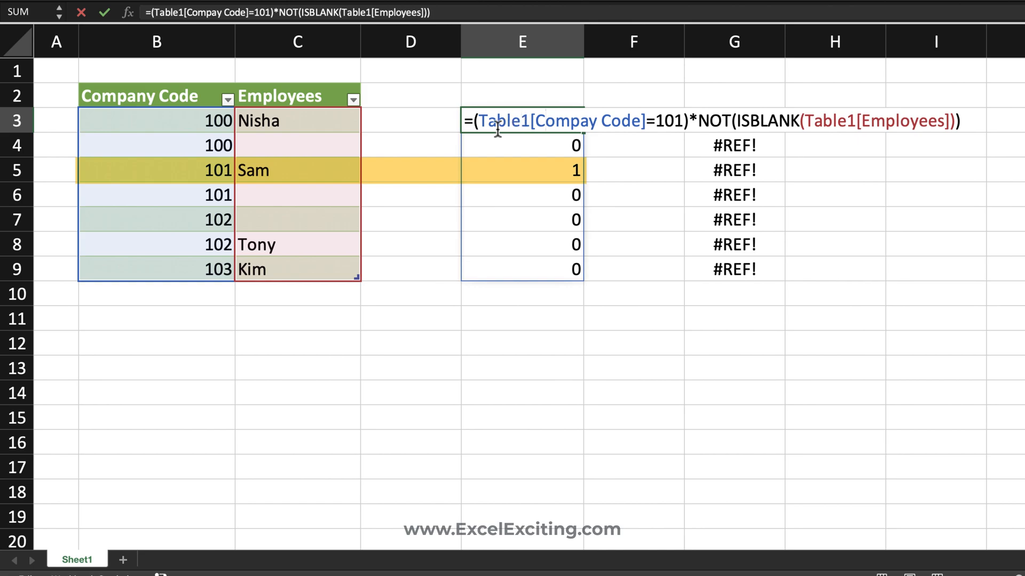
Wrap E3 in IF(...,Table1[Employees],"") so only Sam is returned, then begin a TEXTJOIN around it.
text(if)
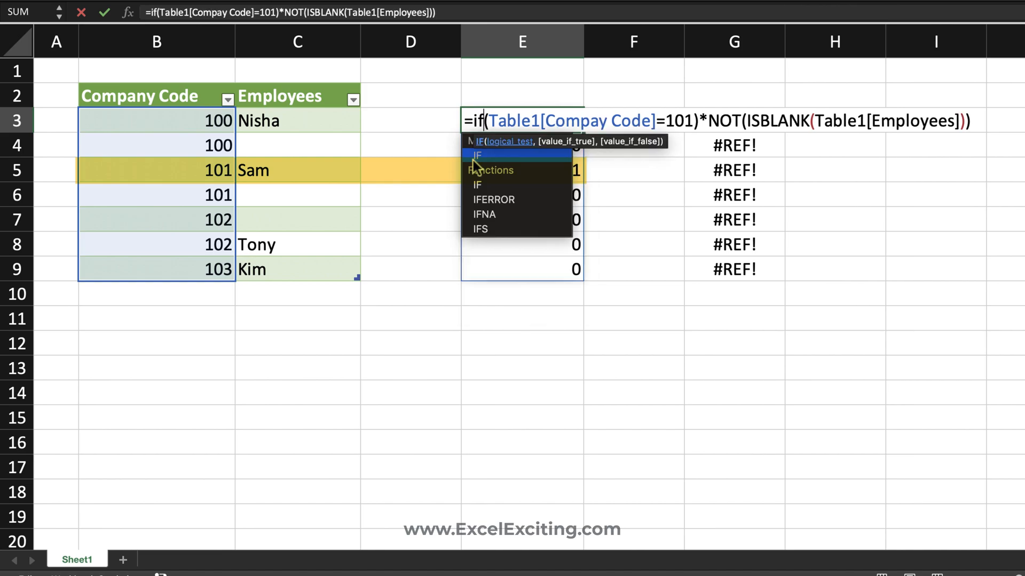
text(()
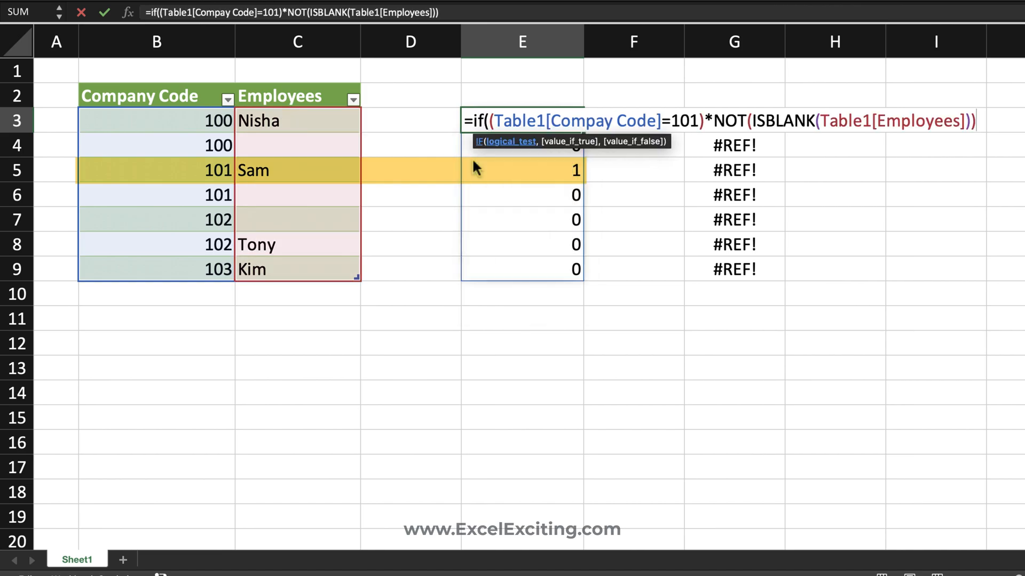
text(,)
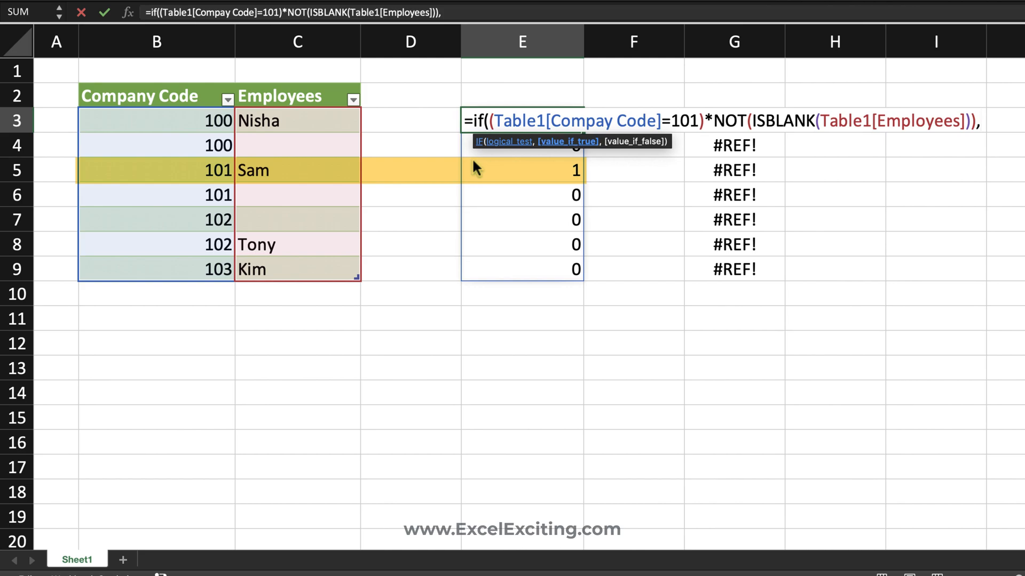
click(299, 96)
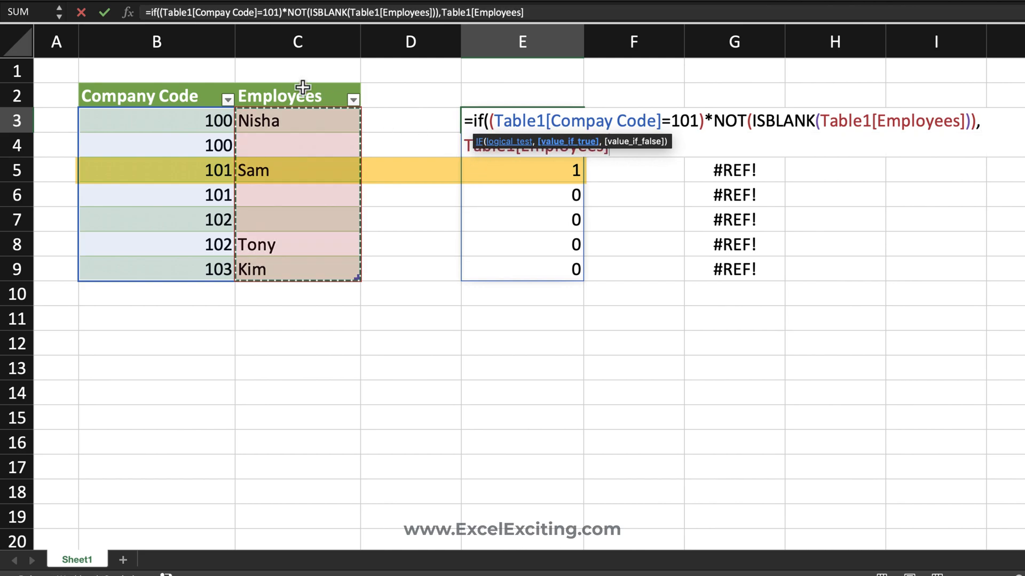
text(,)
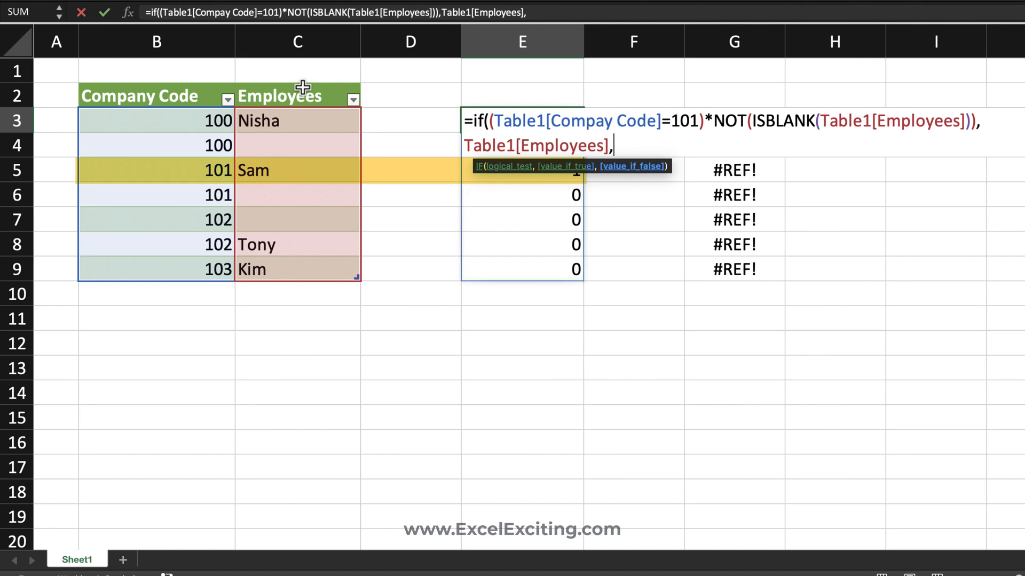
text(""))
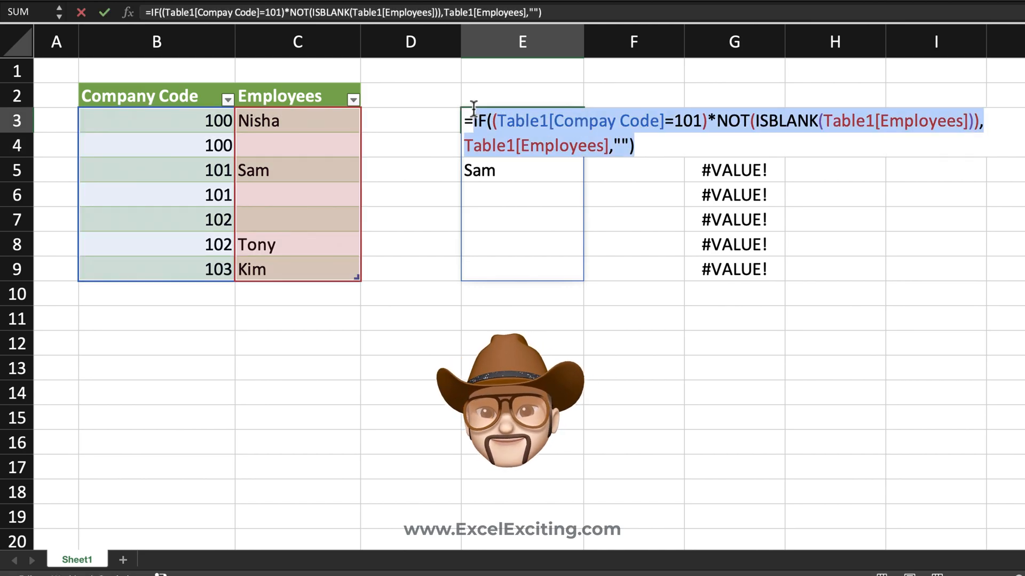
text(=te)
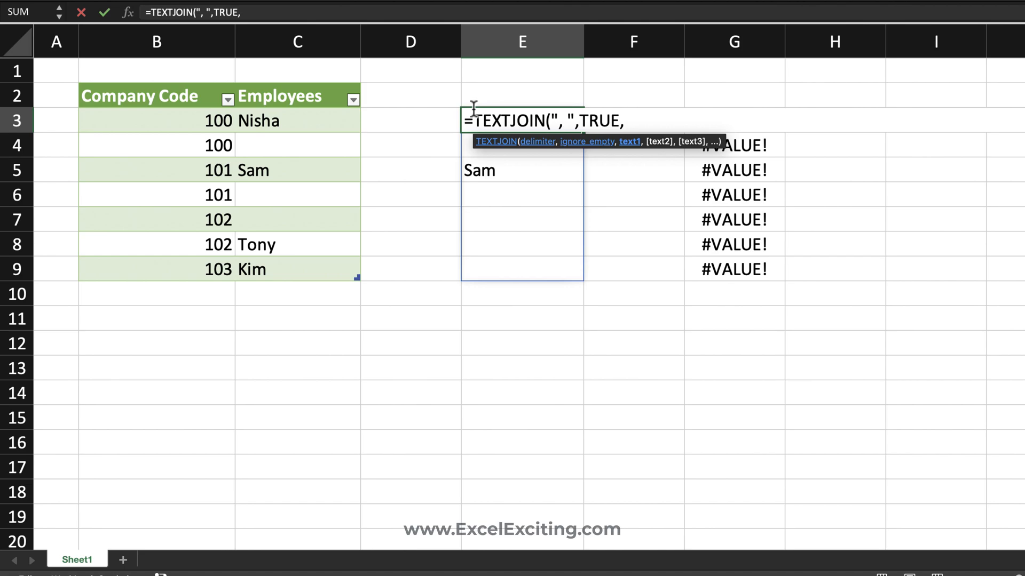
Wrap the IF company-code 101 and NOT(ISBLANK) test in TEXTJOIN so E3 shows Sam.
text(IF((Table1[Compay Code]=101)*NOT(ISBLANK(Table1[Employees])),Table1[Employees],""))
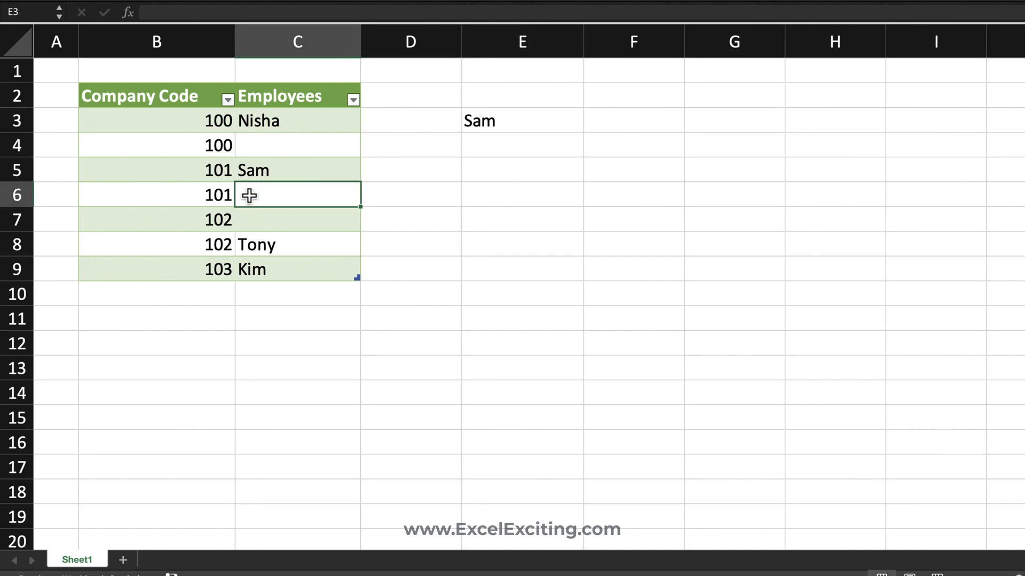
Add Tina in C6 and set B3 and B7 to 101 so E3 lists Nisha, Sam, Tina.
text(Tina)
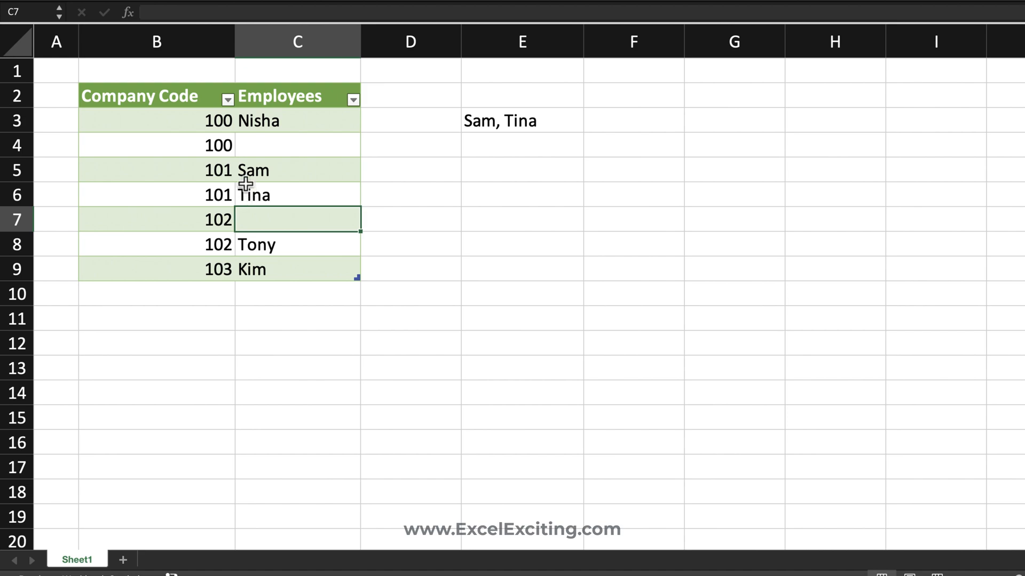
click(156, 121)
text(10)
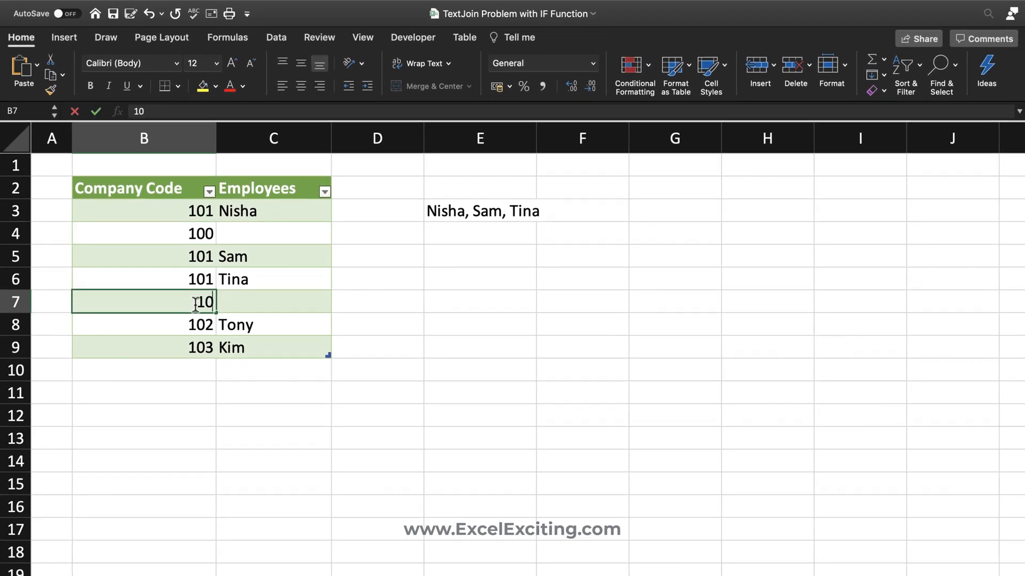
key(Enter)
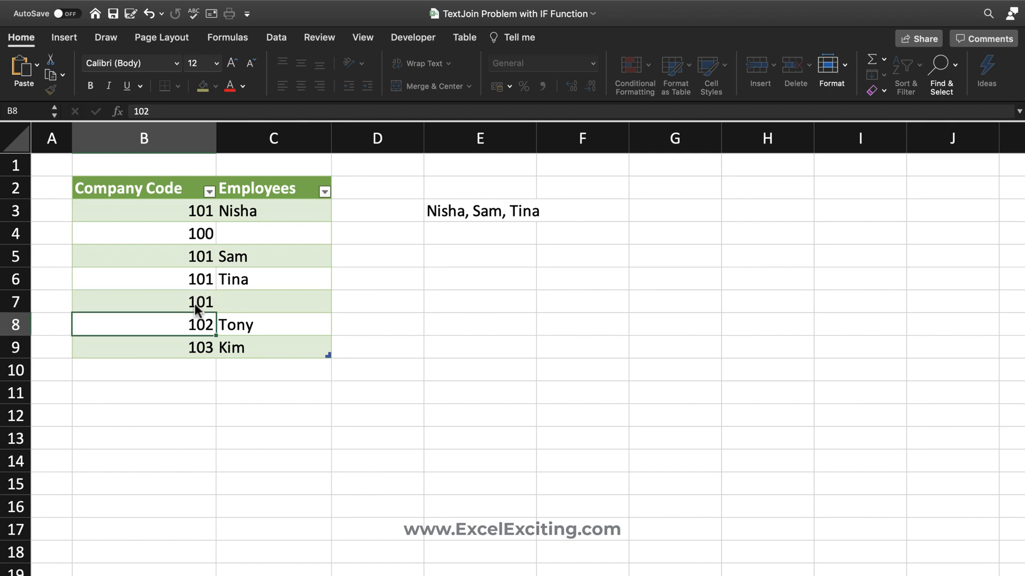